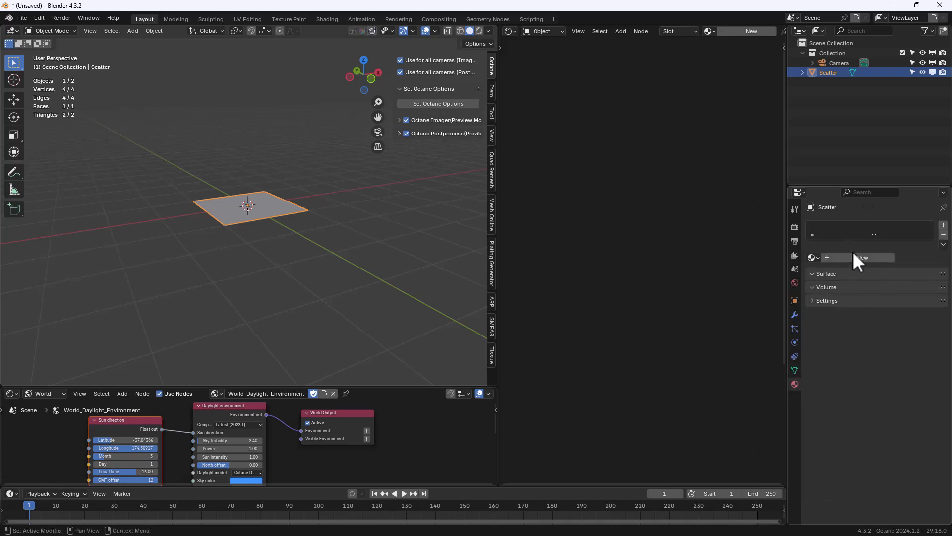
Give the Scatter plane a new material and add a cube named Instance_001
{"action": "left_click", "coordinate": [862, 257]}
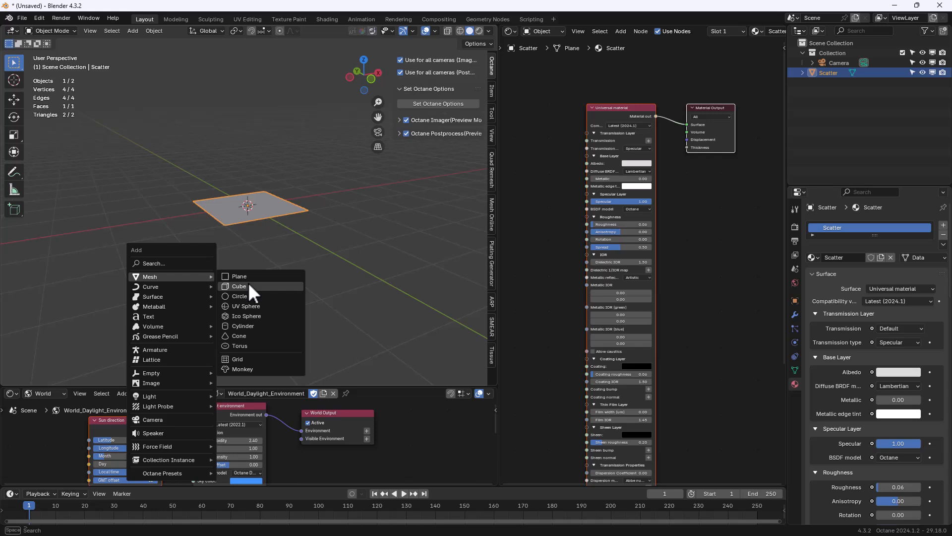
{"action": "left_click", "coordinate": [239, 286]}
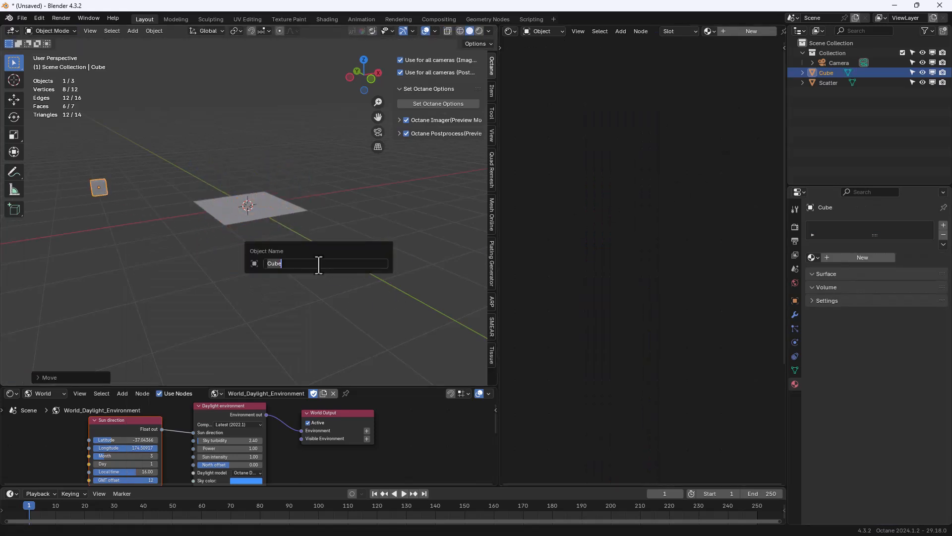
{"action": "type", "text": "Instance_001"}
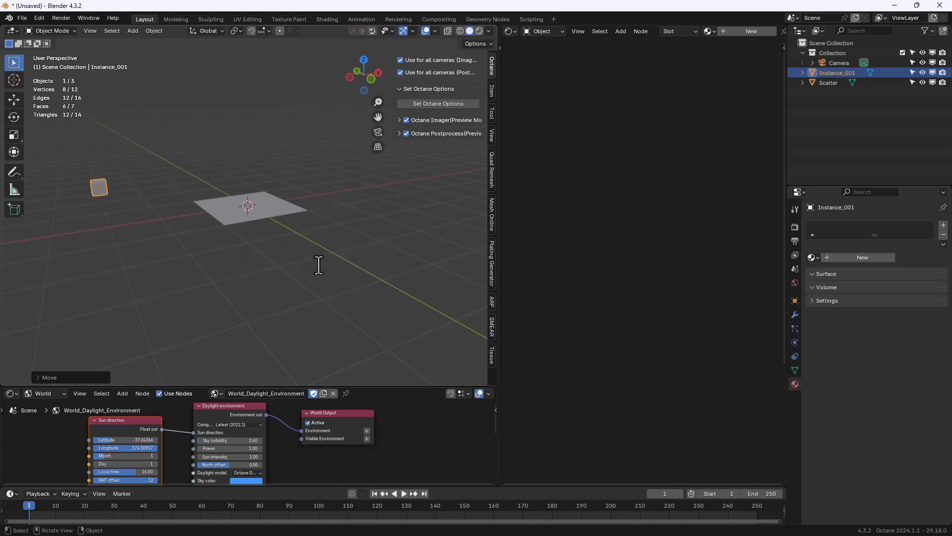
Add a plane named Surface, then reselect the Scatter object
{"action": "left_click", "coordinate": [132, 31]}
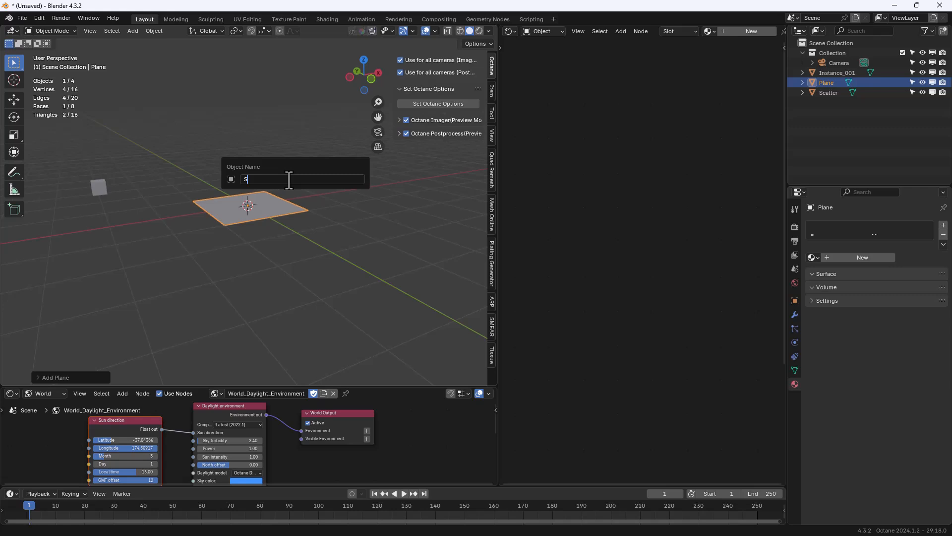
{"action": "type", "text": "Surface"}
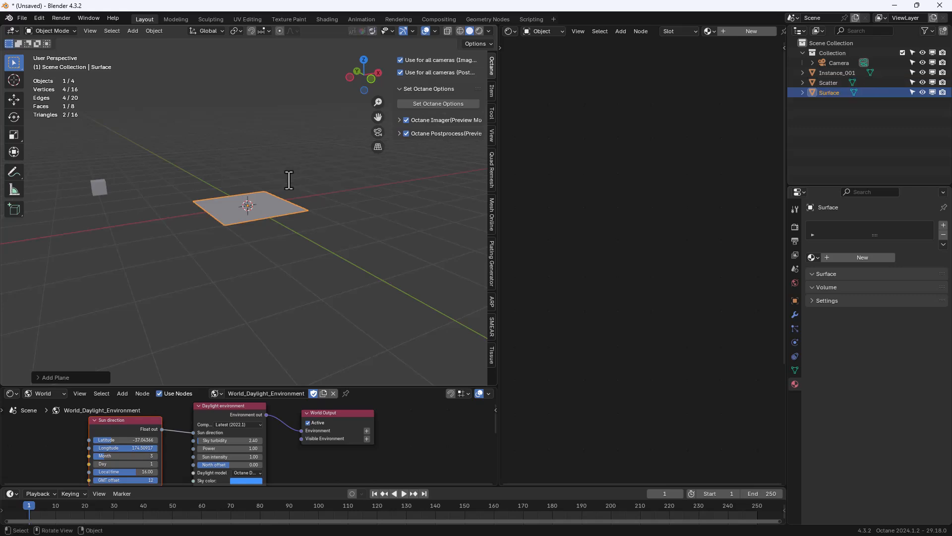
{"action": "left_click", "coordinate": [829, 82]}
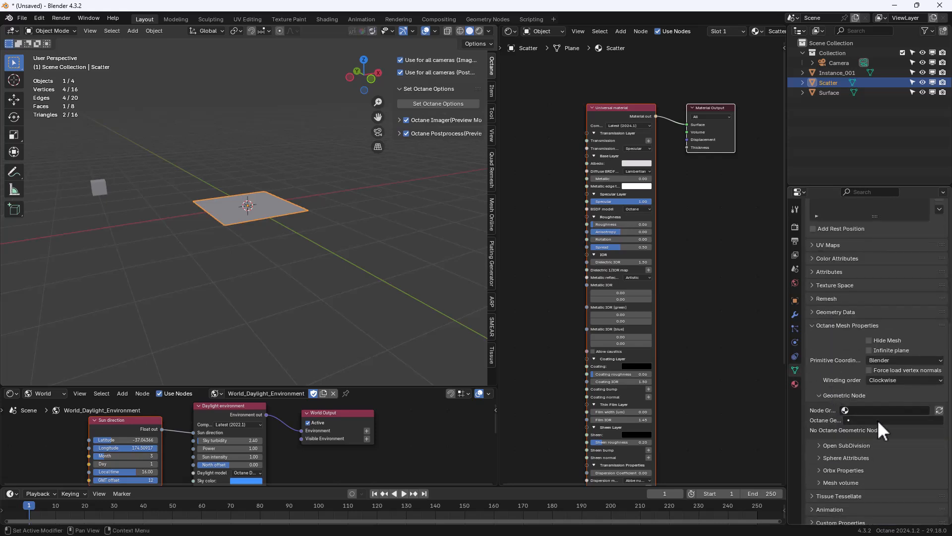
Create a node tree for Scatter with a Scatter on surface node scattering Instance_001
{"action": "left_click", "coordinate": [883, 410]}
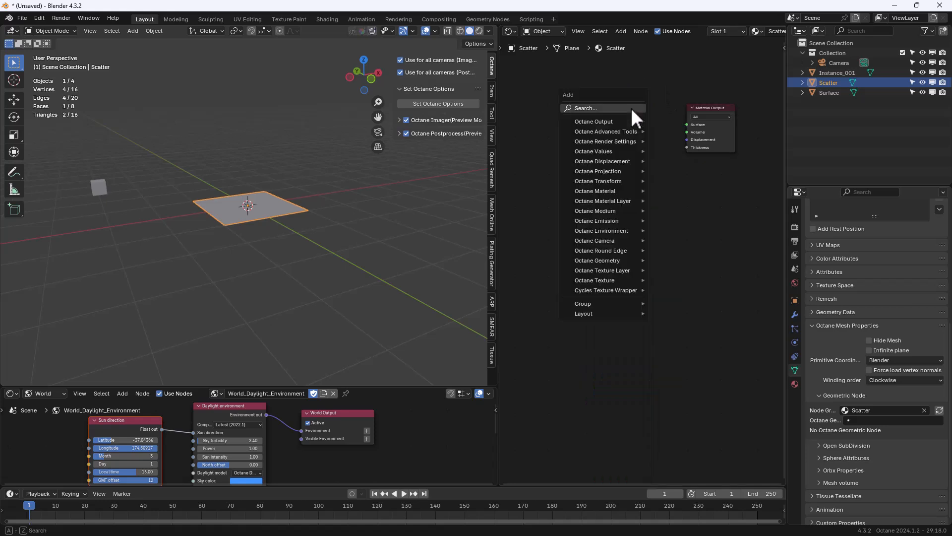
{"action": "type", "text": "scatter"}
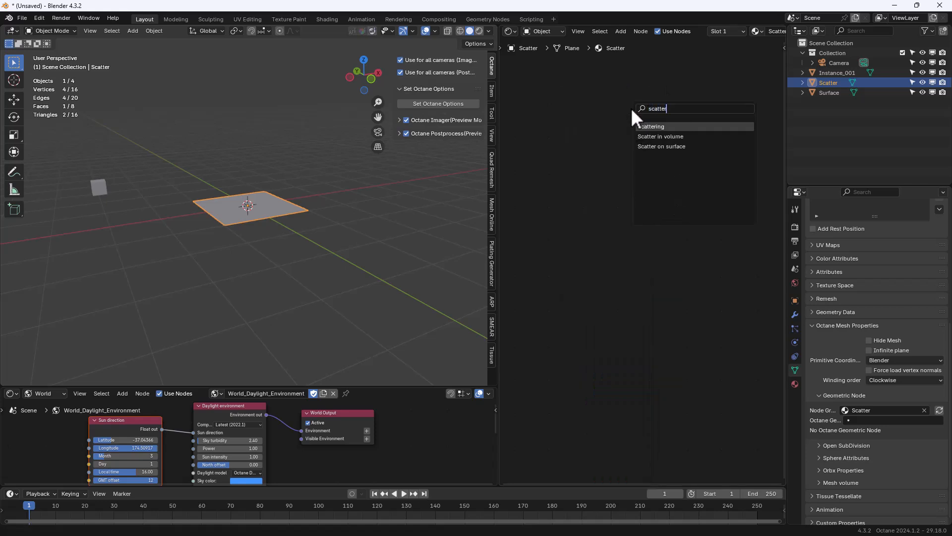
{"action": "left_click", "coordinate": [660, 147]}
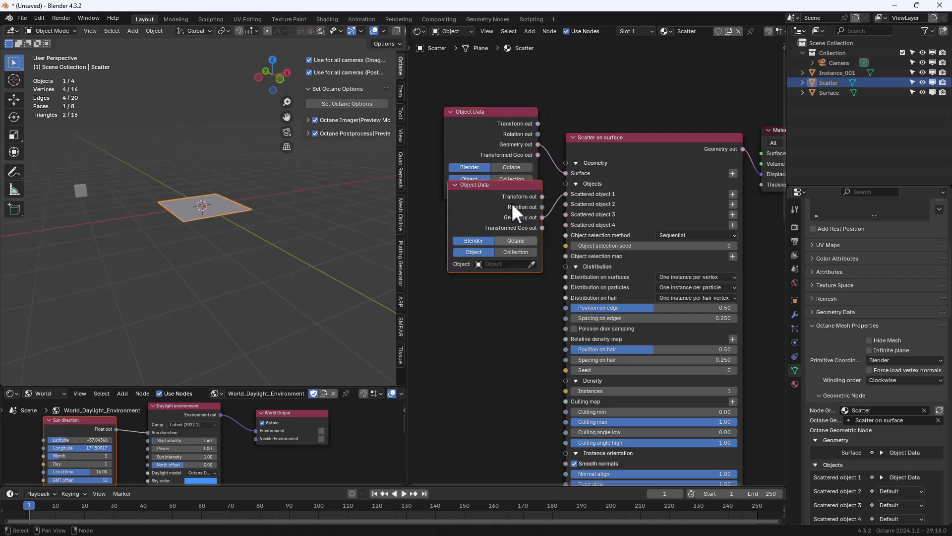
{"action": "left_click", "coordinate": [492, 286]}
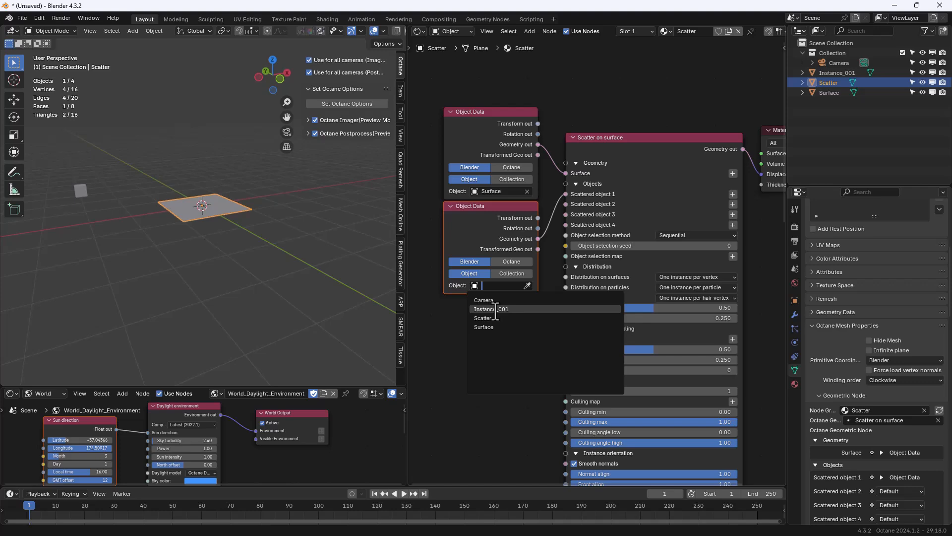
{"action": "left_click", "coordinate": [500, 309]}
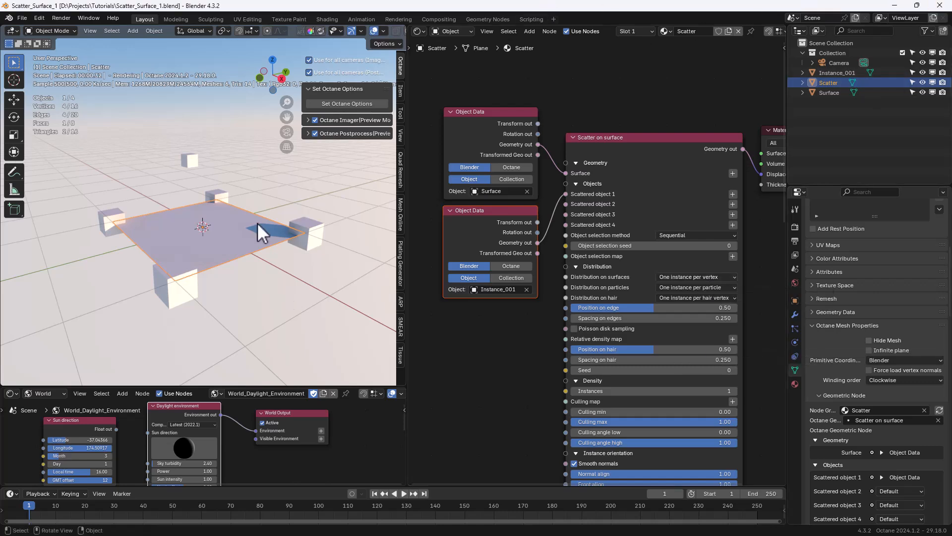
Select the scene objects and set Primitive Coordinates to Octane
{"action": "left_click", "coordinate": [837, 72]}
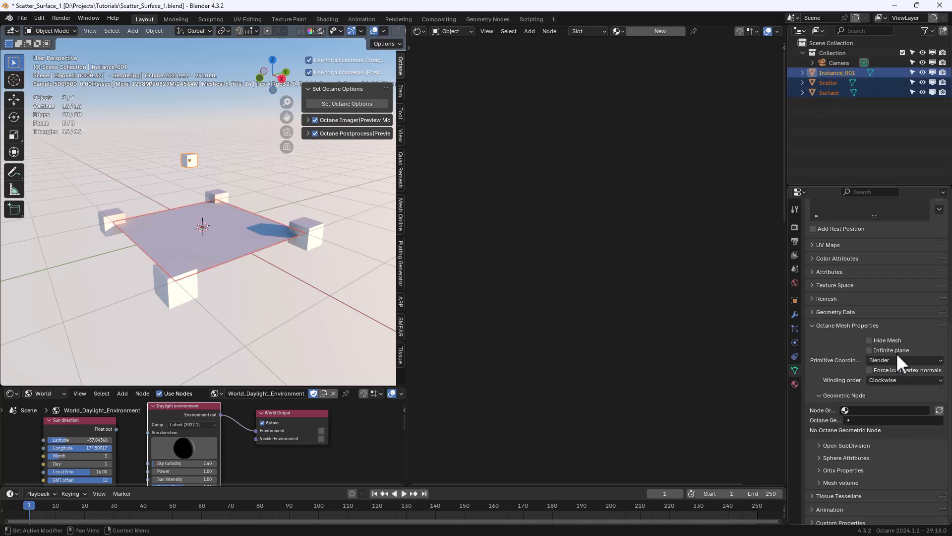
{"action": "left_click", "coordinate": [905, 360]}
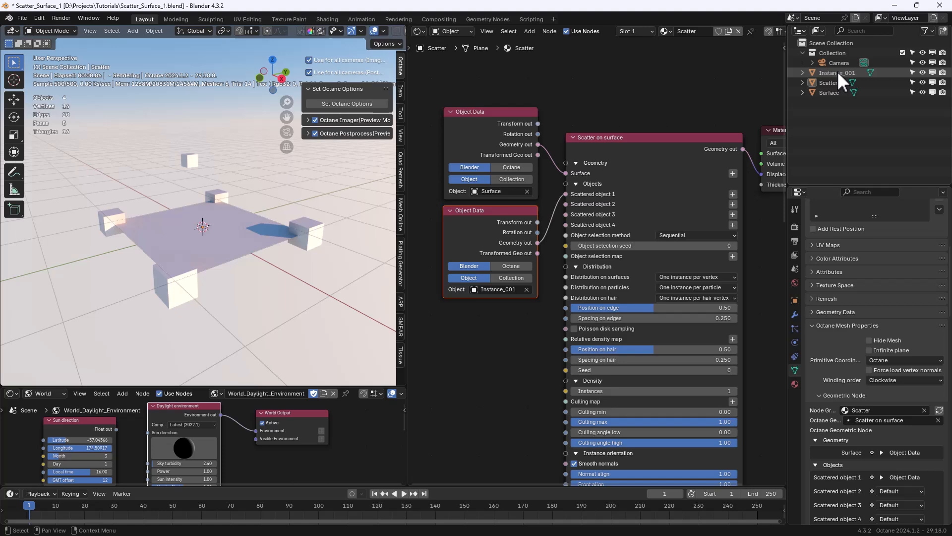
Set distribution to one instance per polygon and enable subdivision on the Surface mesh
{"action": "left_click", "coordinate": [695, 277]}
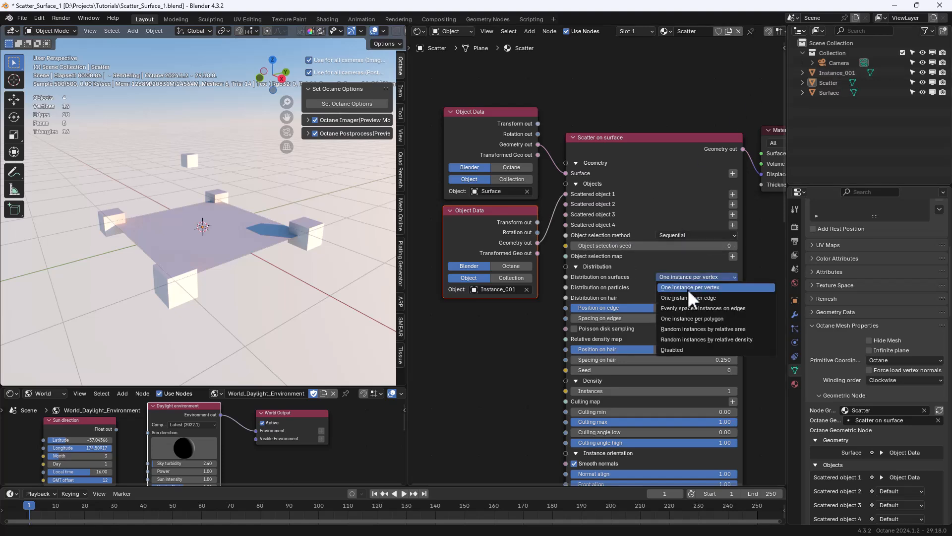
{"action": "left_click", "coordinate": [692, 319]}
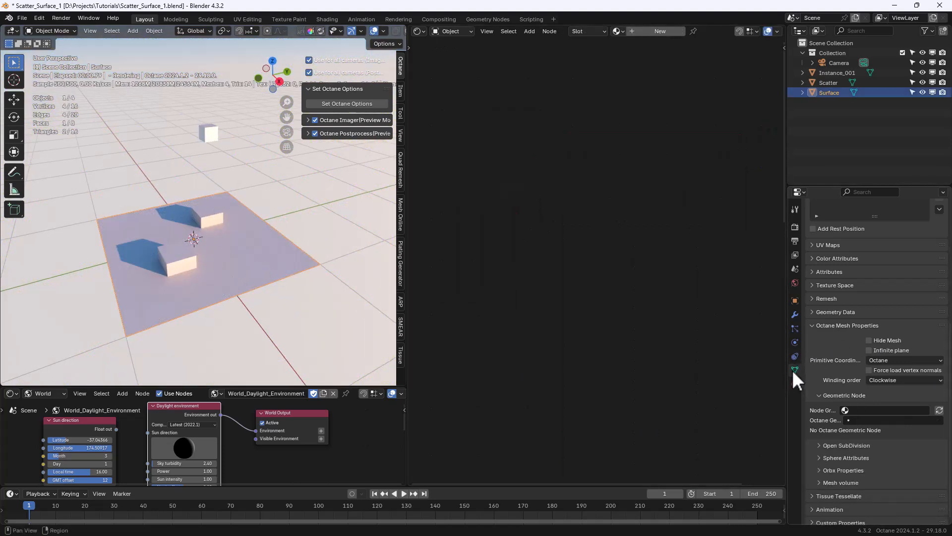
{"action": "left_click", "coordinate": [845, 441]}
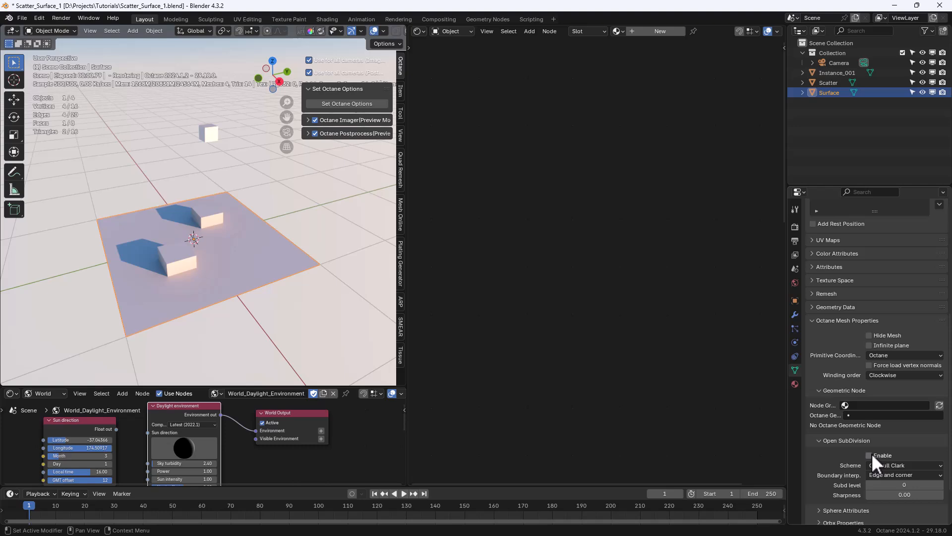
{"action": "left_click", "coordinate": [869, 454]}
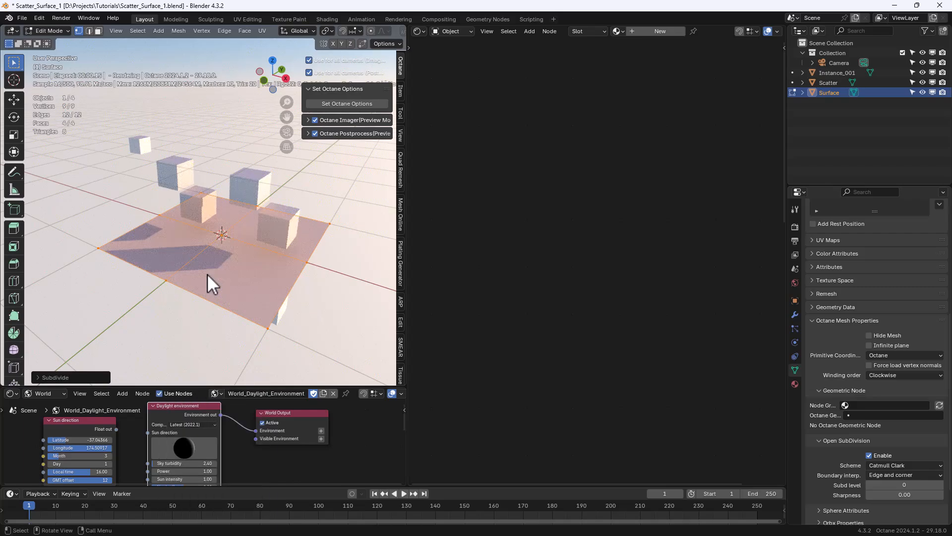
{"action": "key", "text": "Tab"}
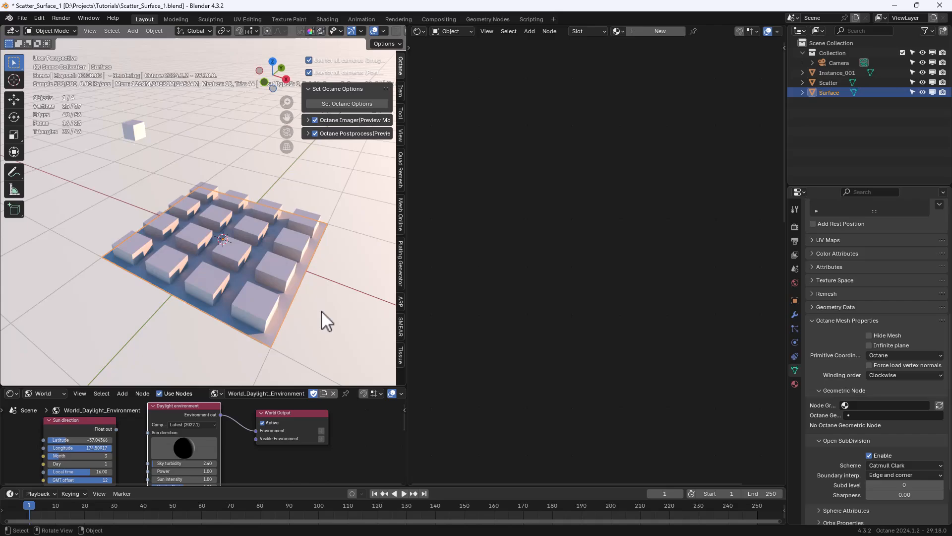
{"action": "left_click", "coordinate": [828, 82]}
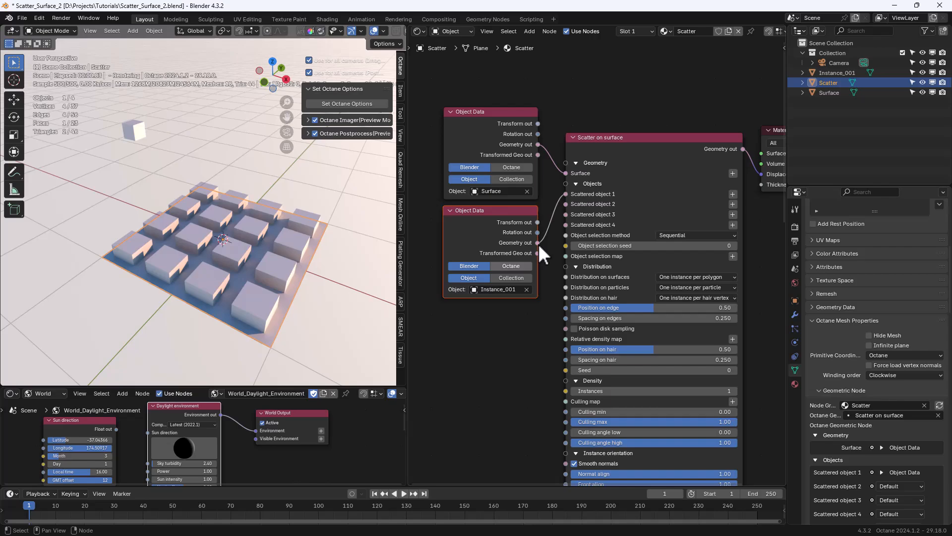
{"action": "left_click_drag", "start_coordinate": [537, 252], "coordinate": [566, 195]}
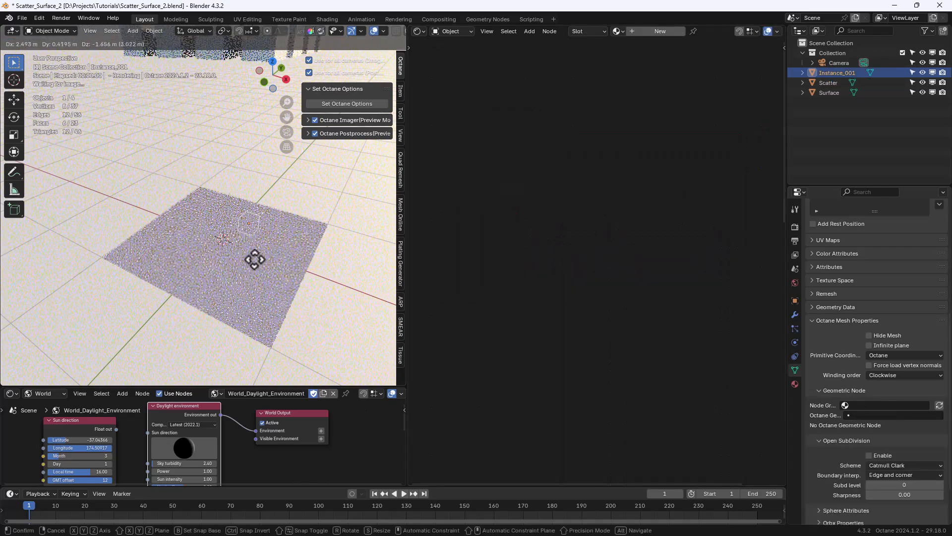
{"action": "left_click_drag", "start_coordinate": [255, 260], "coordinate": [148, 307]}
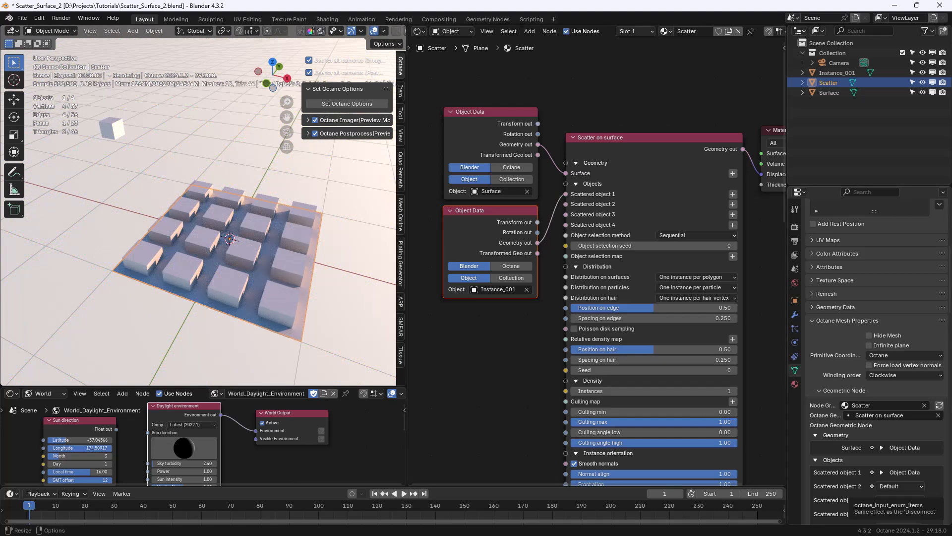
Compare the options in the Distribution on surfaces dropdown
{"action": "left_click", "coordinate": [695, 277]}
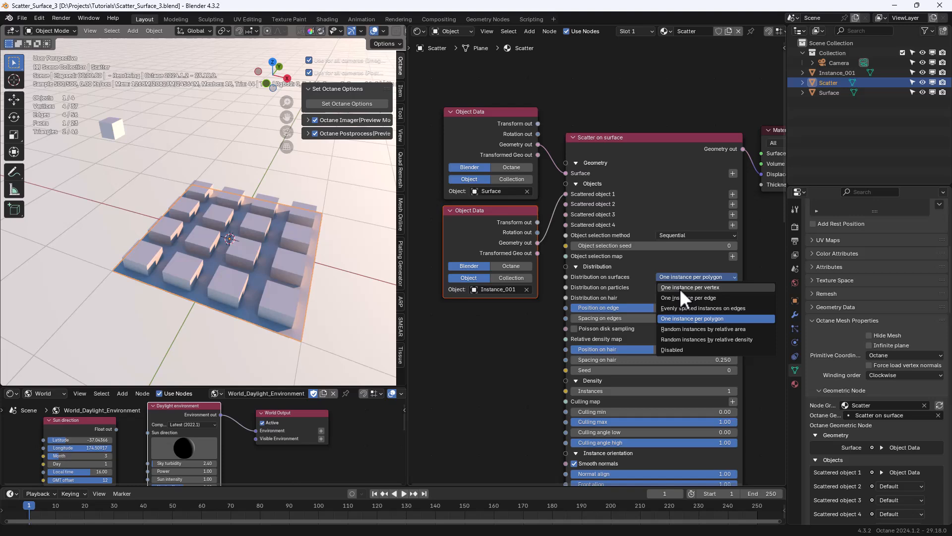
{"action": "left_click", "coordinate": [689, 287]}
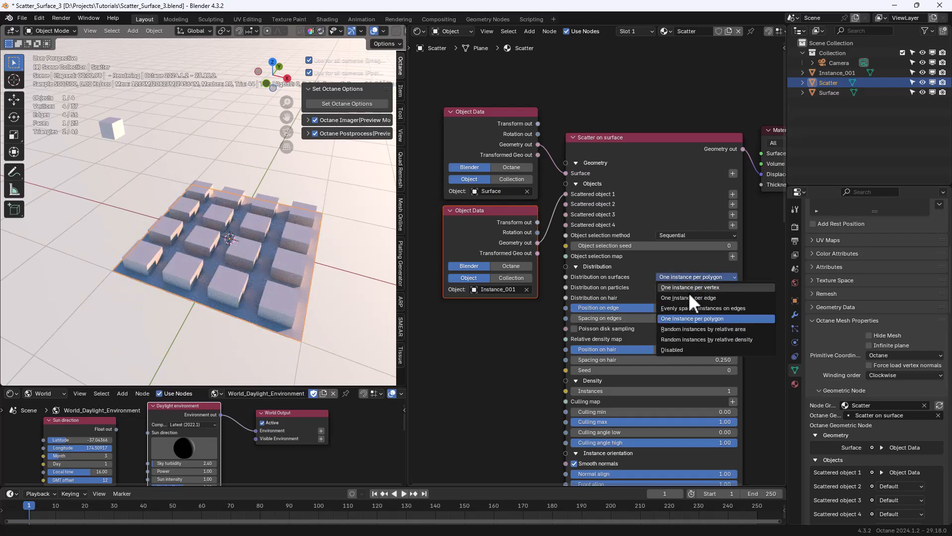
{"action": "left_click", "coordinate": [703, 329]}
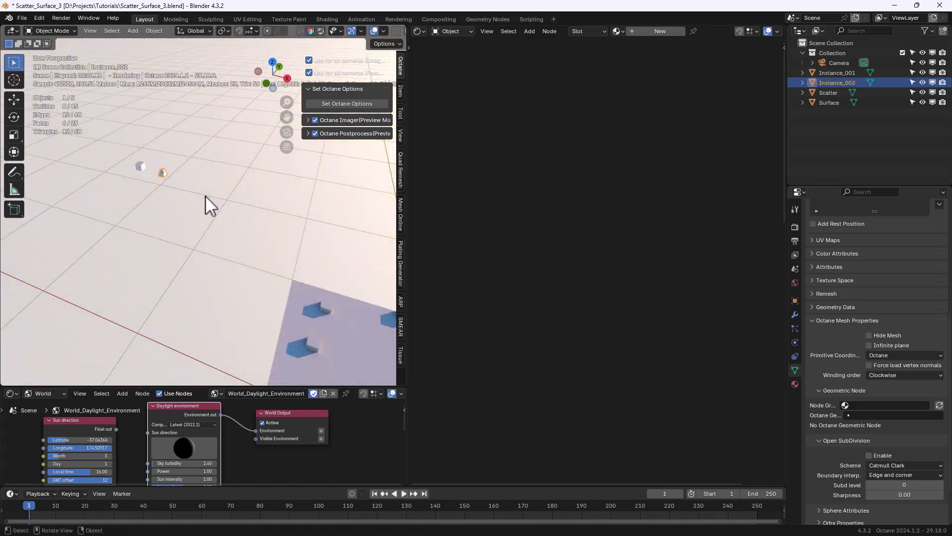
Set Scatter's distribution to one instance per polygon with Random object selection
{"action": "left_click", "coordinate": [828, 102]}
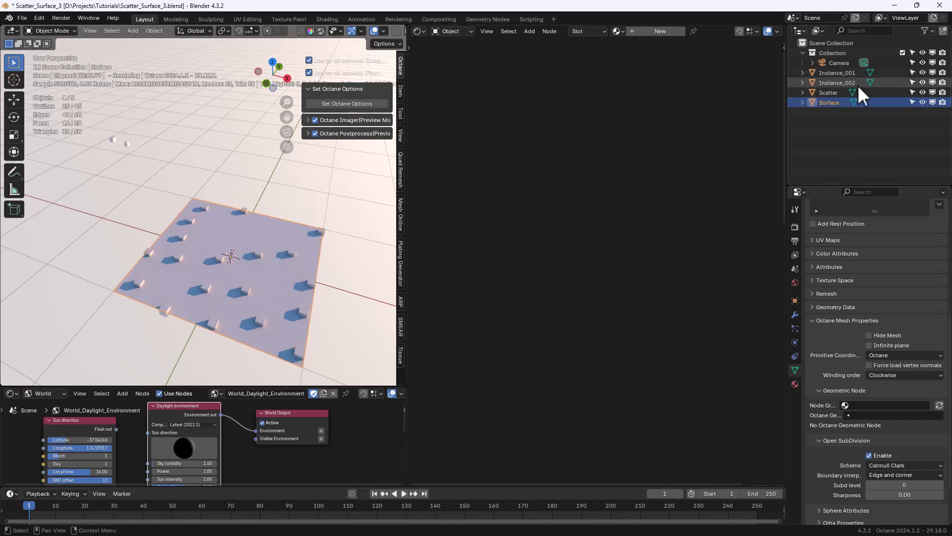
{"action": "left_click", "coordinate": [828, 93]}
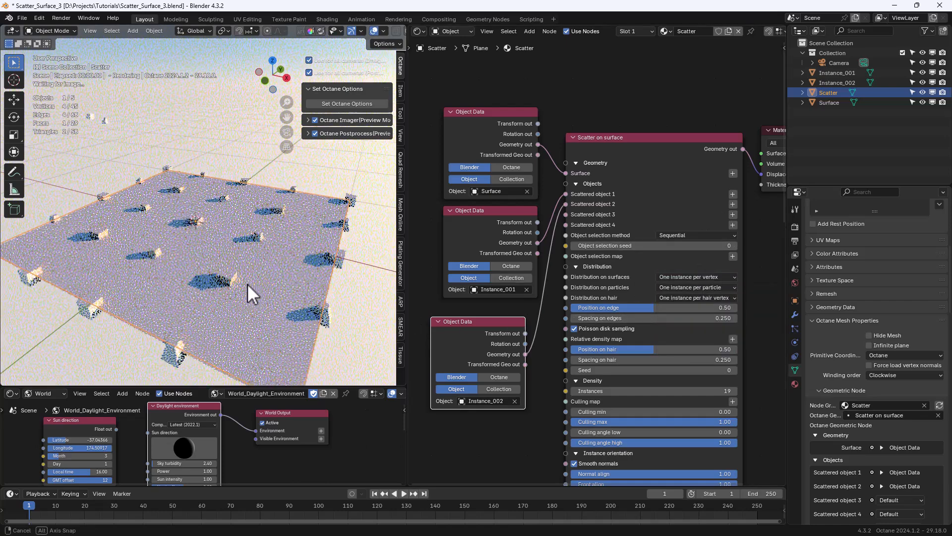
{"action": "left_click", "coordinate": [695, 277]}
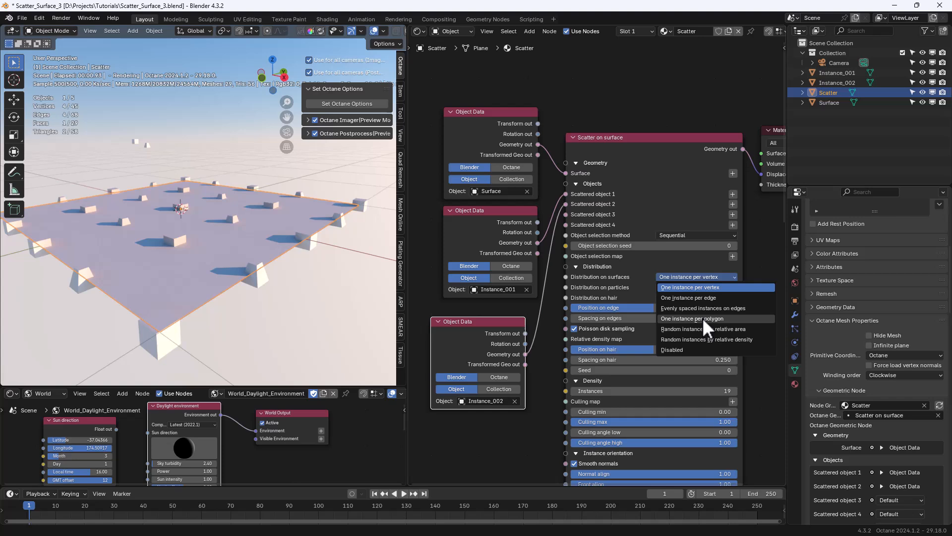
{"action": "left_click", "coordinate": [693, 317]}
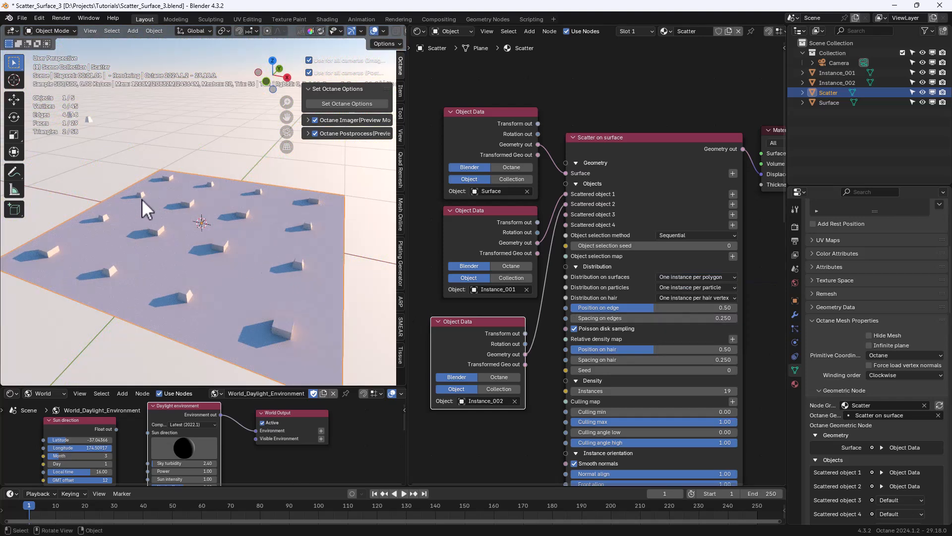
{"action": "left_click", "coordinate": [695, 235]}
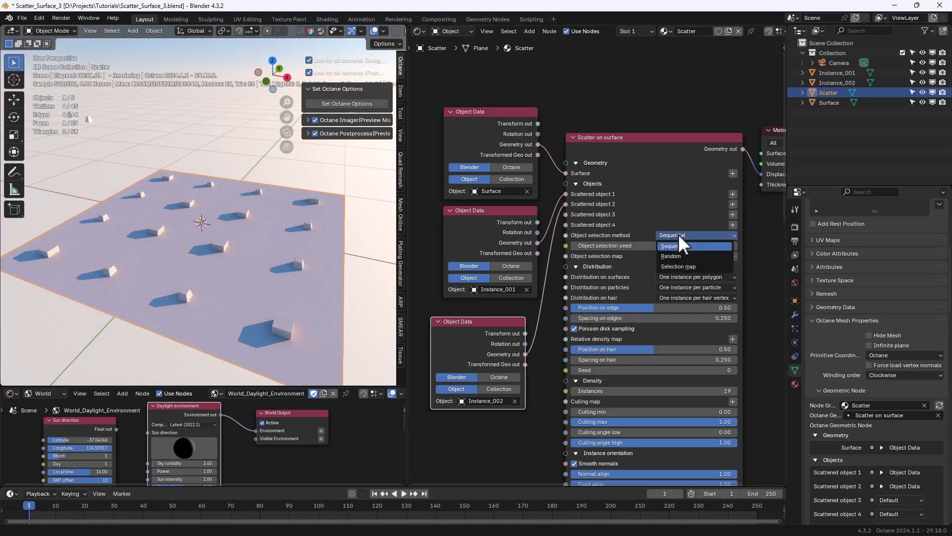
{"action": "left_click", "coordinate": [671, 256]}
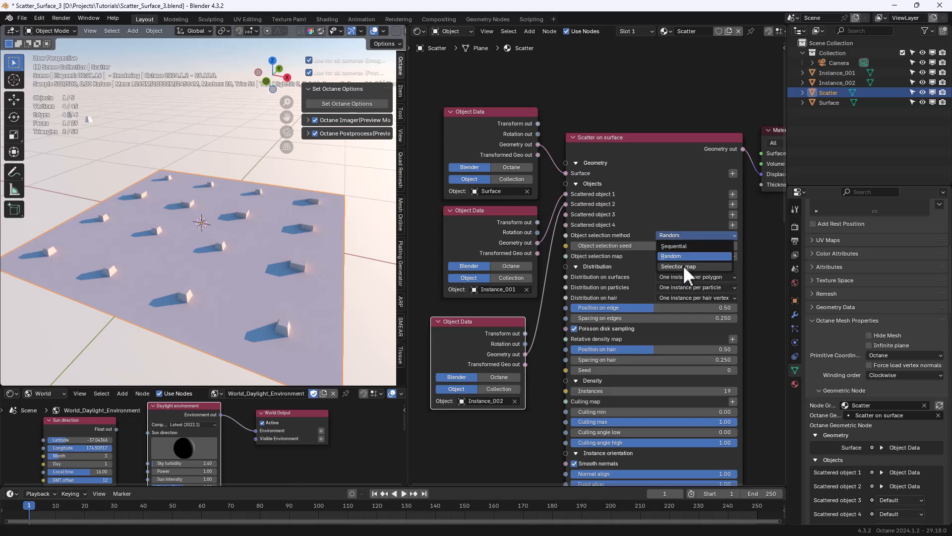
{"action": "left_click", "coordinate": [678, 266]}
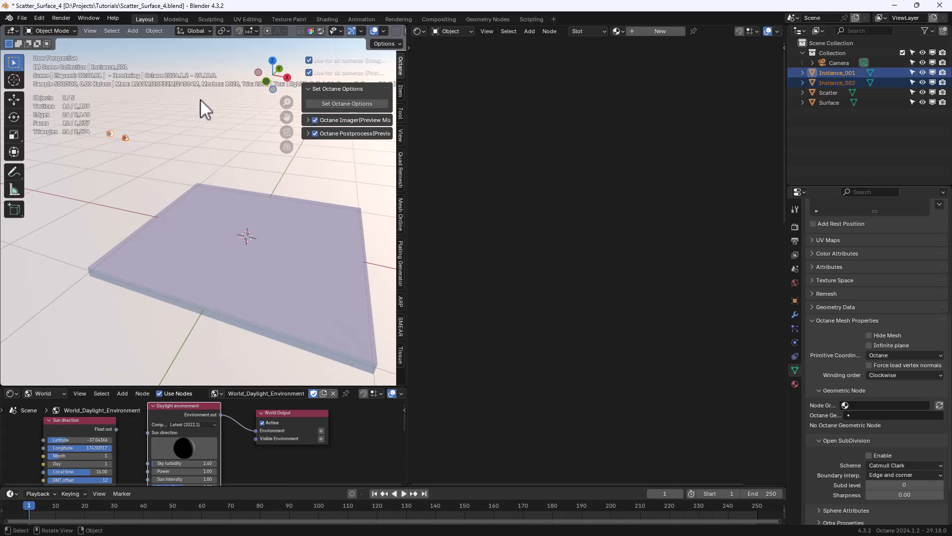
Exit Edit Mode to show the dense cube grid over Surface
{"action": "key", "text": "Tab"}
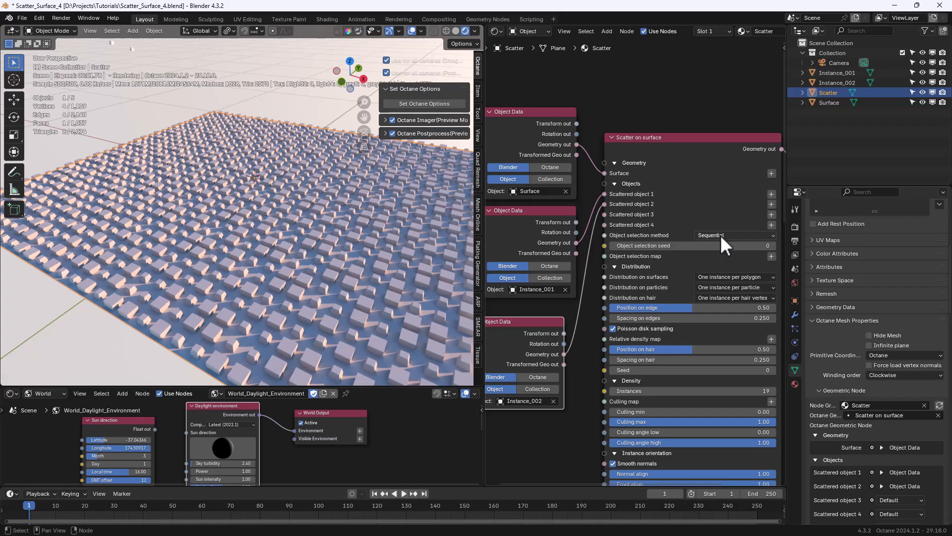
Change Object selection method from Sequential to Random, then to Selection map
{"action": "left_click", "coordinate": [733, 235]}
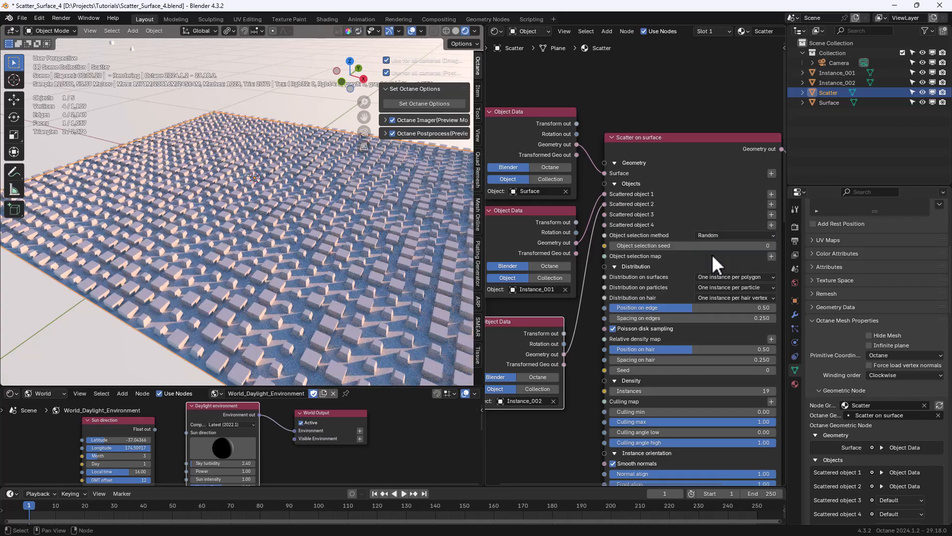
{"action": "left_click", "coordinate": [732, 236]}
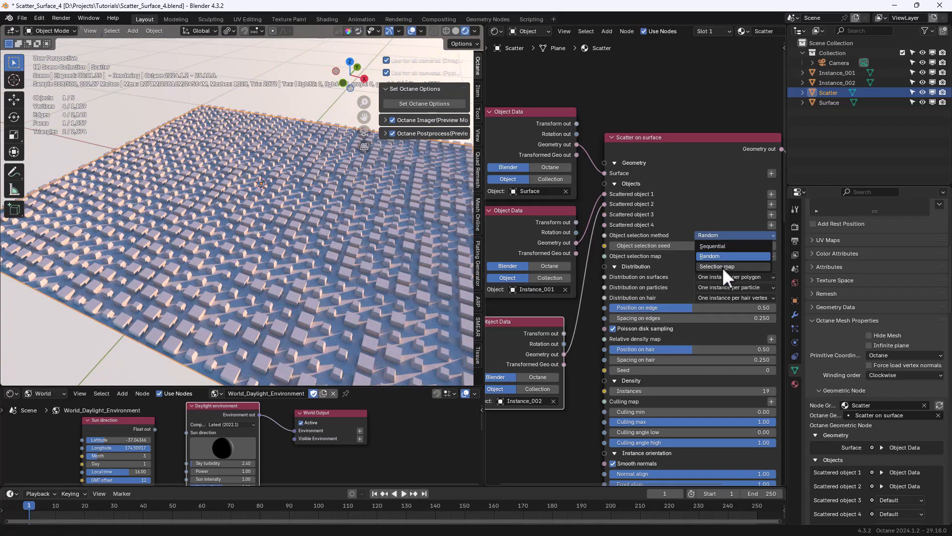
{"action": "left_click", "coordinate": [718, 265]}
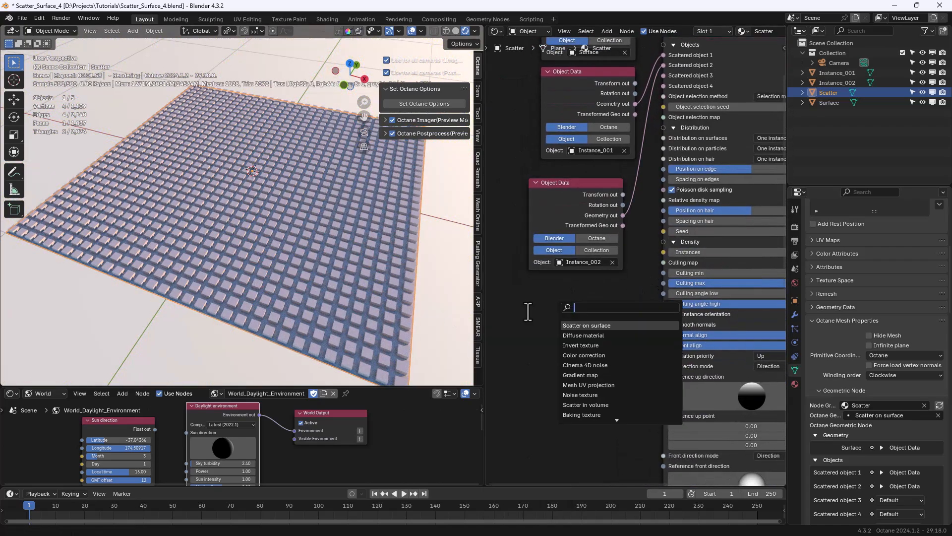
Add a Chips noise texture node feeding the Object selection map
{"action": "left_click", "coordinate": [581, 395]}
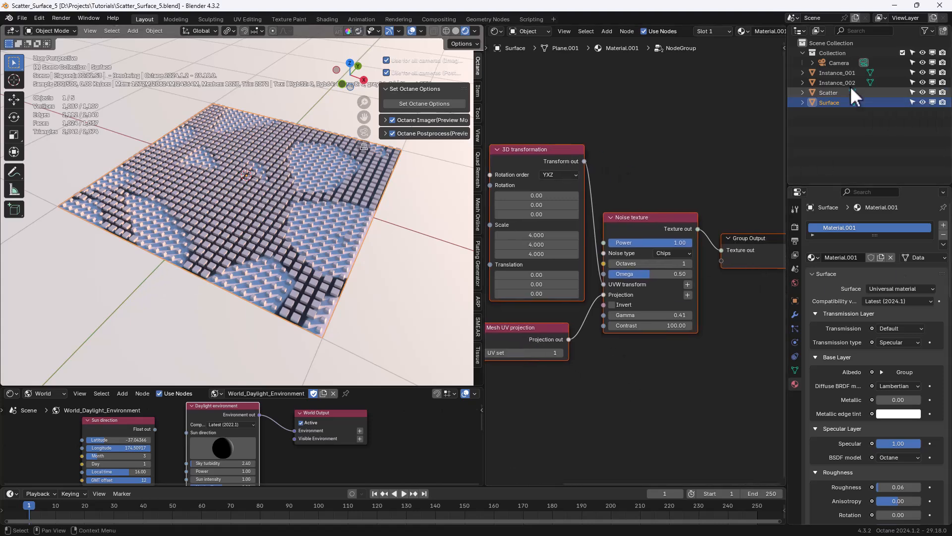
Set Scatter's distribution to random by relative density with 4000 instances
{"action": "left_click", "coordinate": [828, 93]}
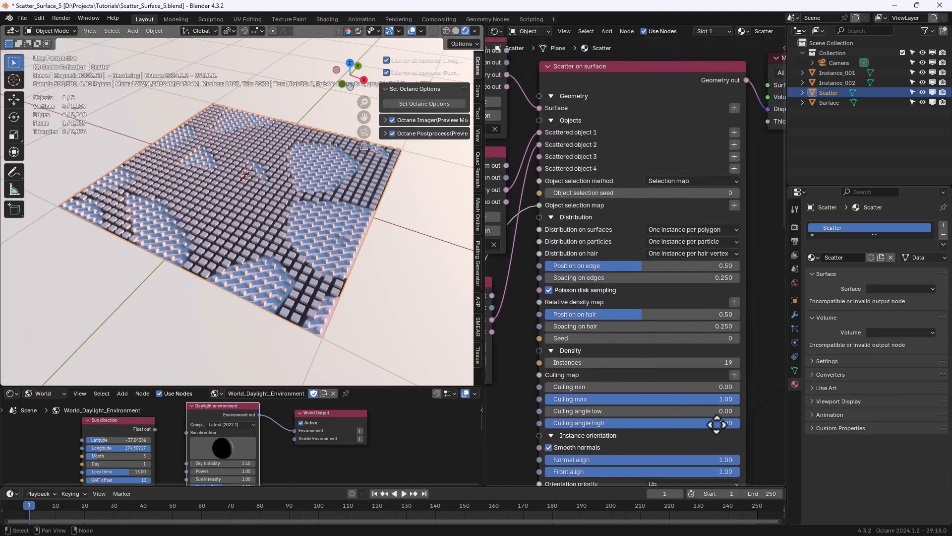
{"action": "scroll", "scroll_direction": "down", "scroll_amount": 3}
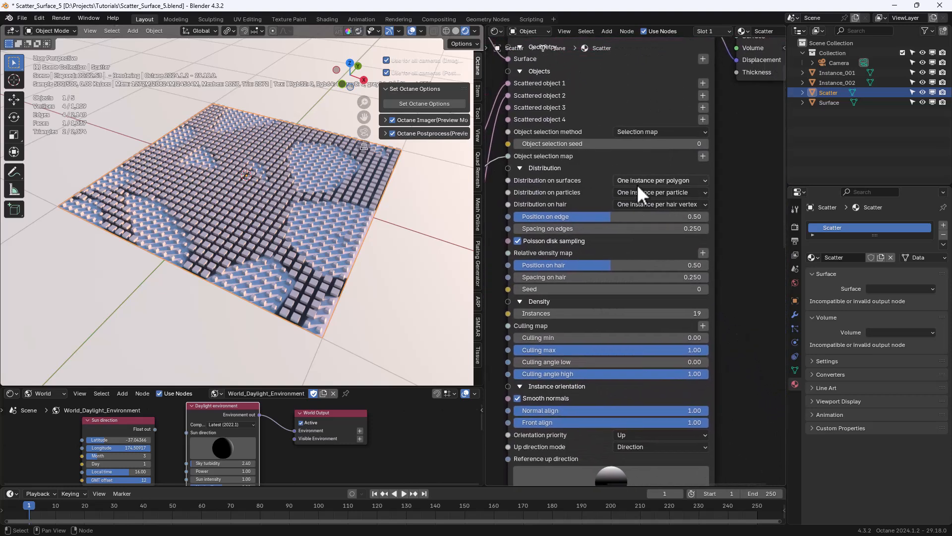
{"action": "left_click", "coordinate": [661, 181]}
{"action": "type", "text": "4000"}
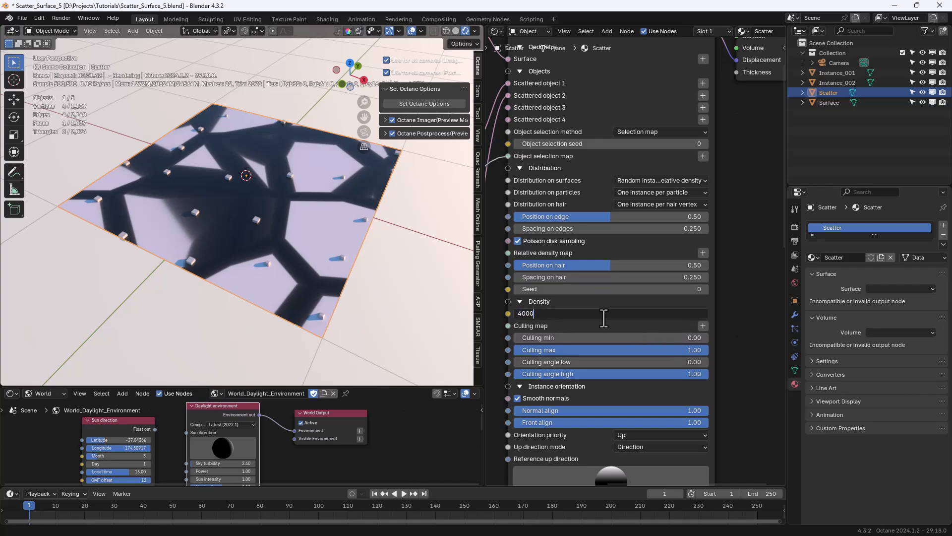
{"action": "key", "text": "Return"}
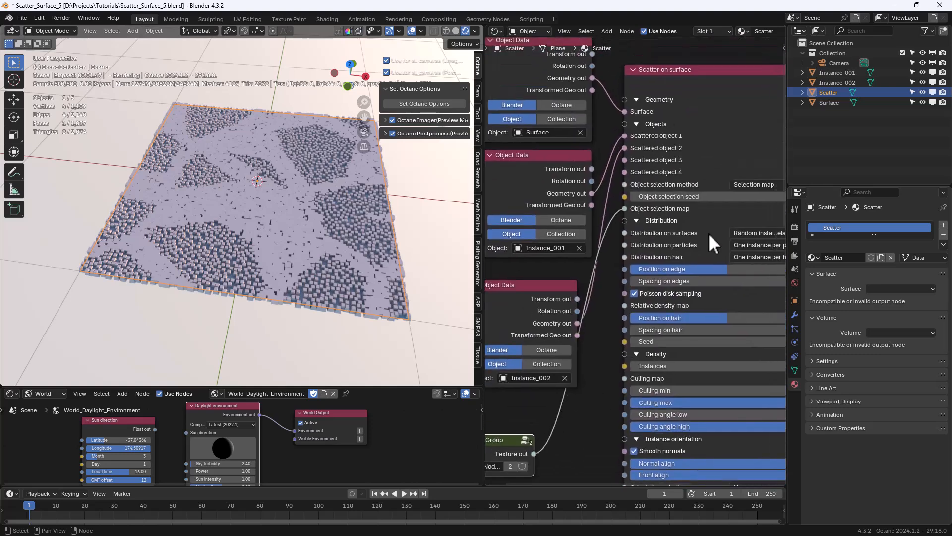
{"action": "scroll", "scroll_direction": "down", "scroll_amount": 3}
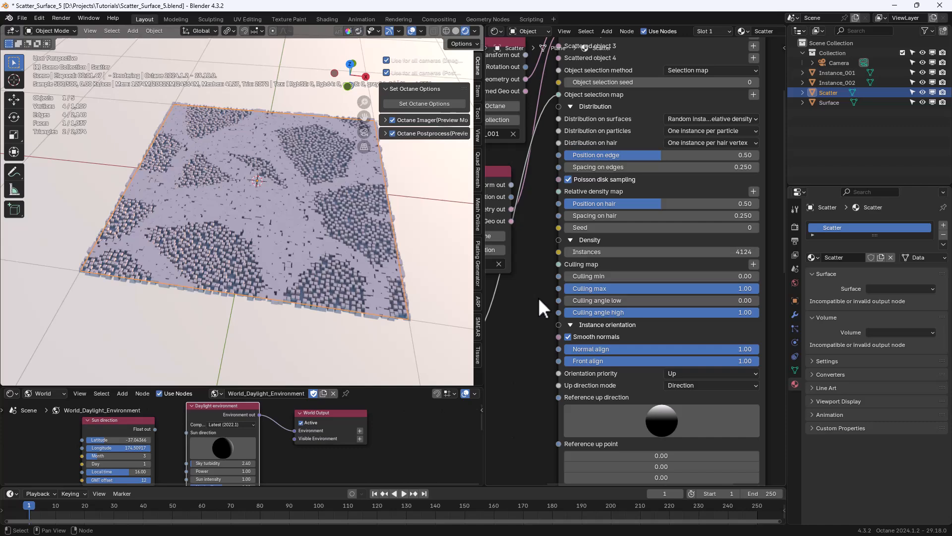
{"action": "mouse_move", "coordinate": [538, 346]}
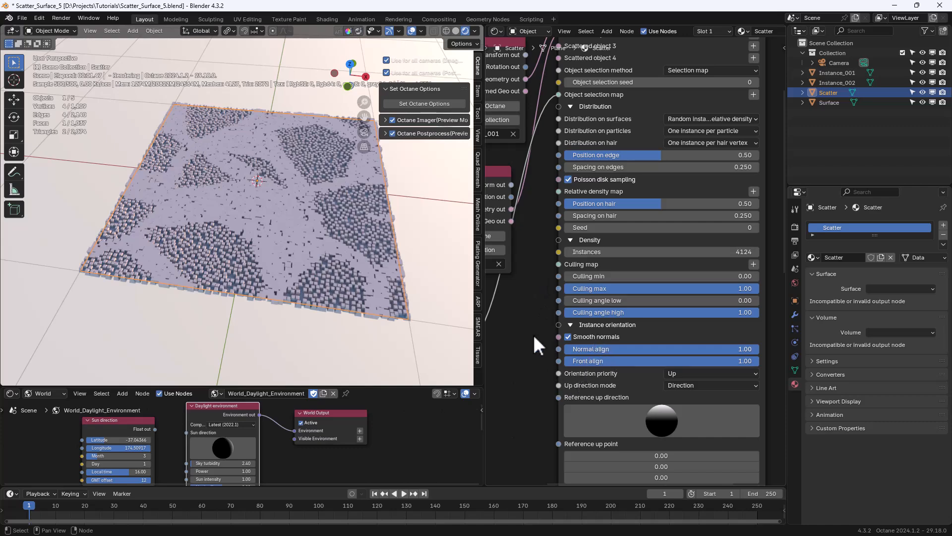
{"action": "left_click", "coordinate": [828, 102]}
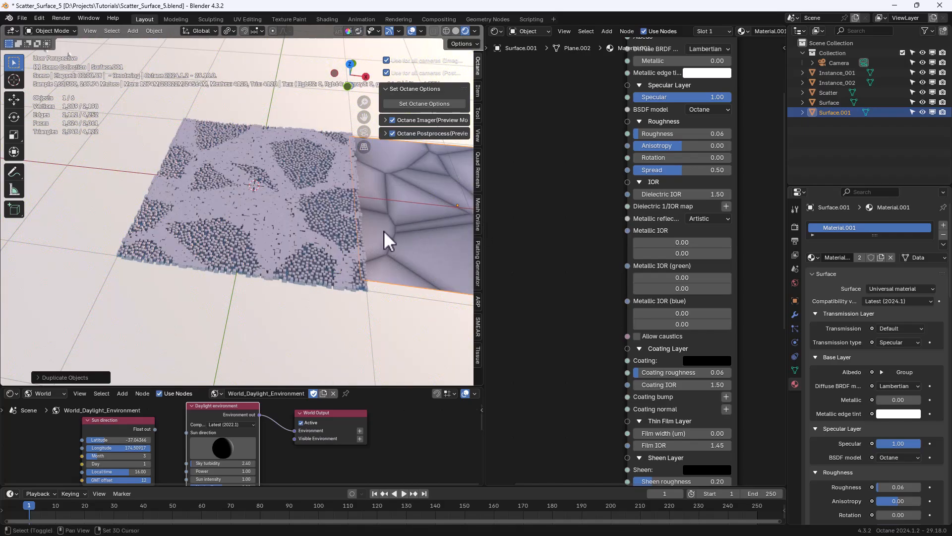
Move the duplicated Surface.001 plane beside the original and select the Scatter object
{"action": "left_click_drag", "start_coordinate": [389, 237], "coordinate": [355, 231]}
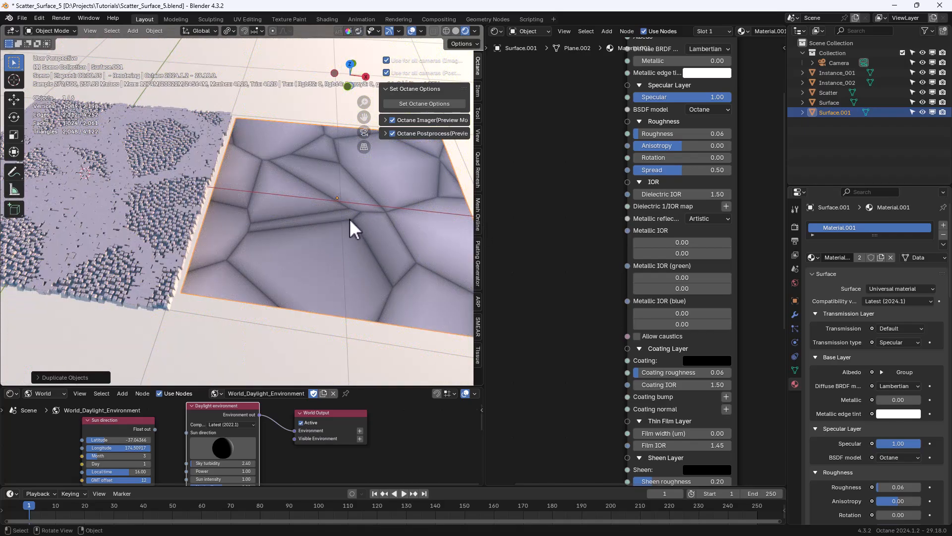
{"action": "key", "text": "Tab"}
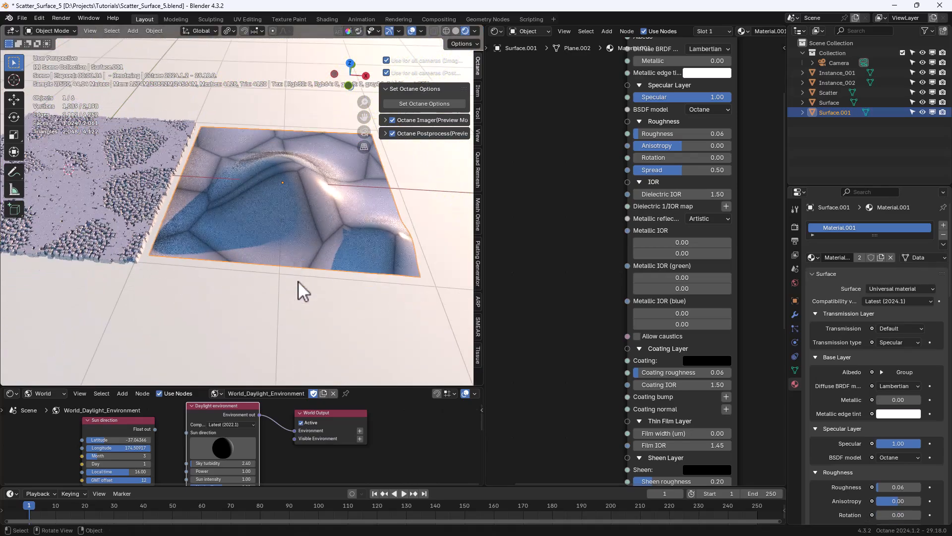
{"action": "left_click", "coordinate": [829, 92]}
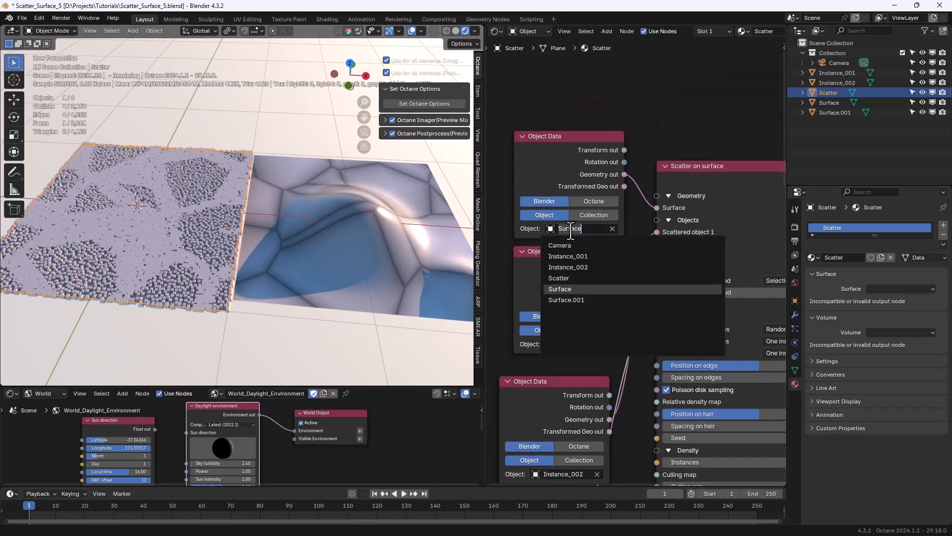
Scatter cubes onto Surface.001, toggle smooth normals off and back on, and orbit the terrain
{"action": "left_click", "coordinate": [565, 300]}
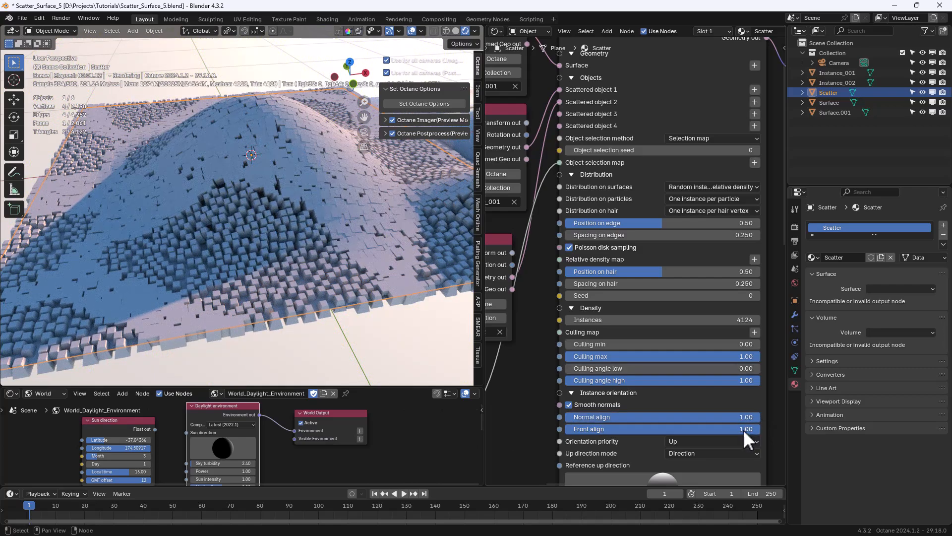
{"action": "mouse_move", "coordinate": [543, 430]}
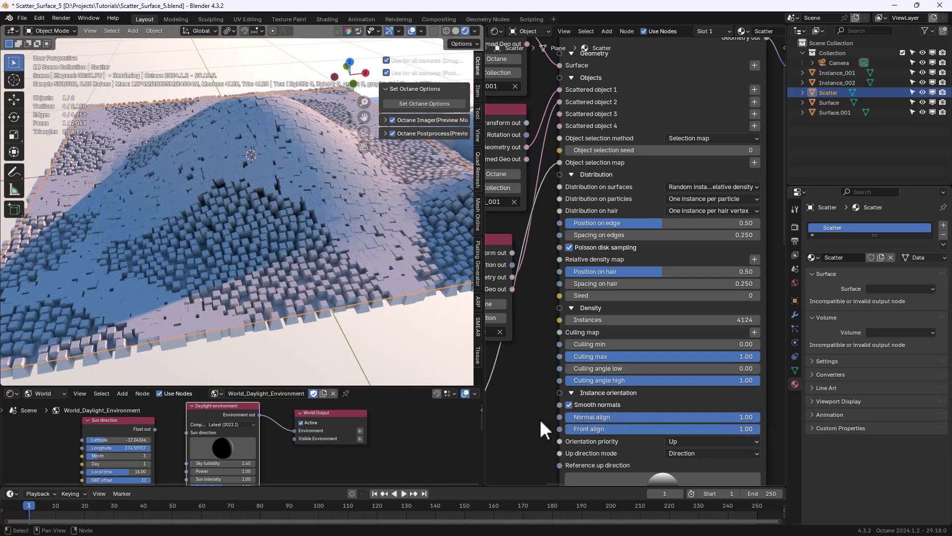
{"action": "scroll", "scroll_direction": "down", "scroll_amount": 3}
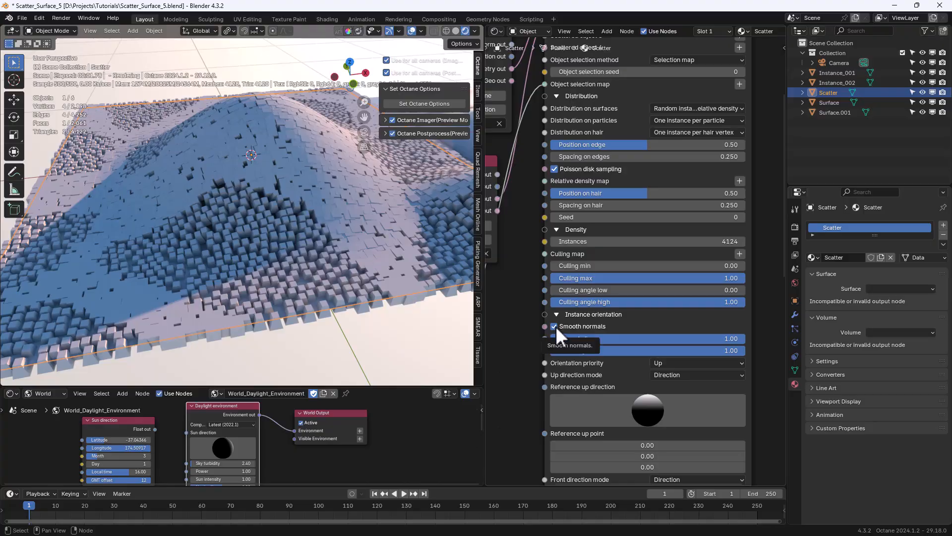
{"action": "left_click", "coordinate": [553, 327]}
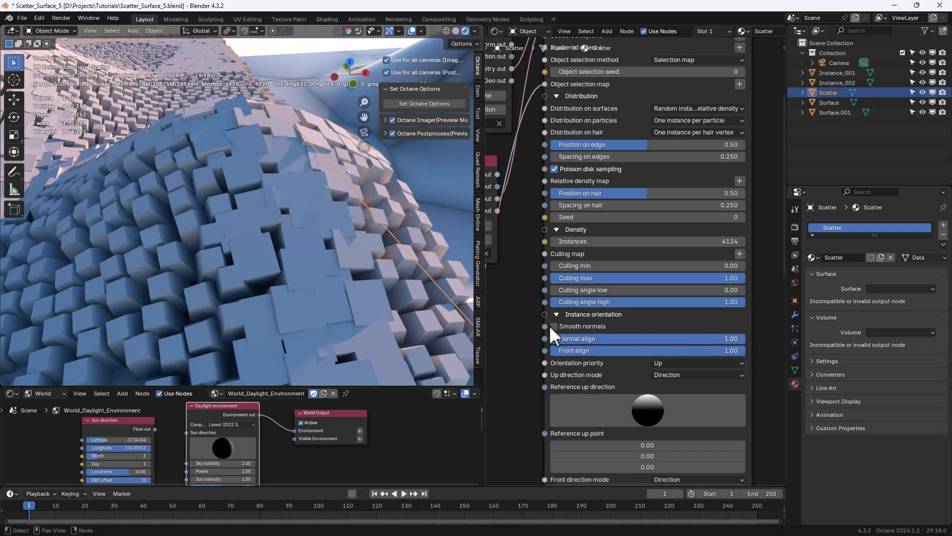
{"action": "left_click", "coordinate": [554, 327]}
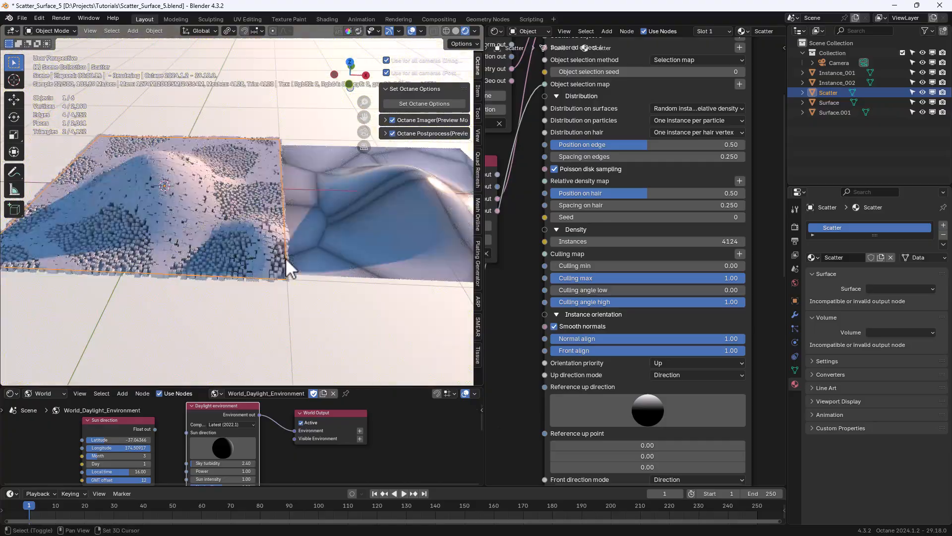
{"action": "left_click_drag", "start_coordinate": [291, 270], "coordinate": [431, 234]}
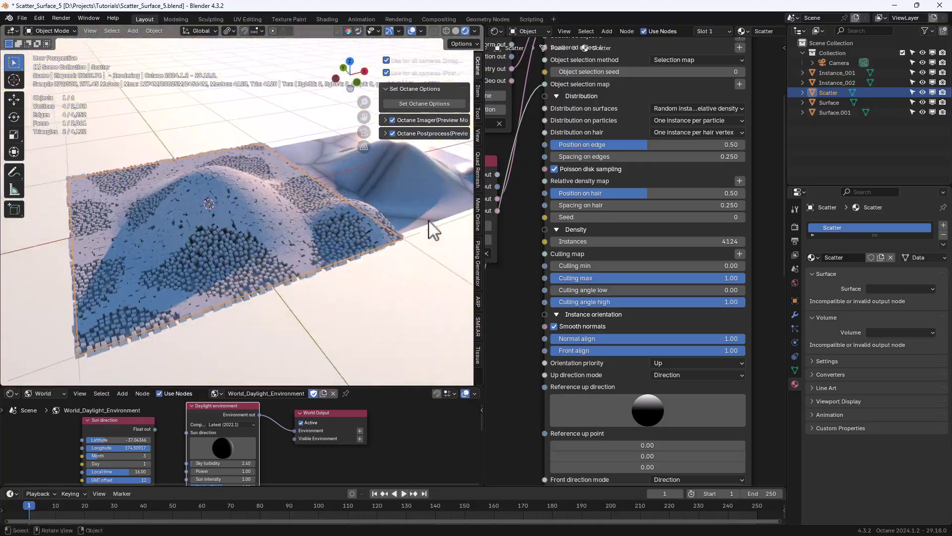
{"action": "left_click", "coordinate": [835, 113]}
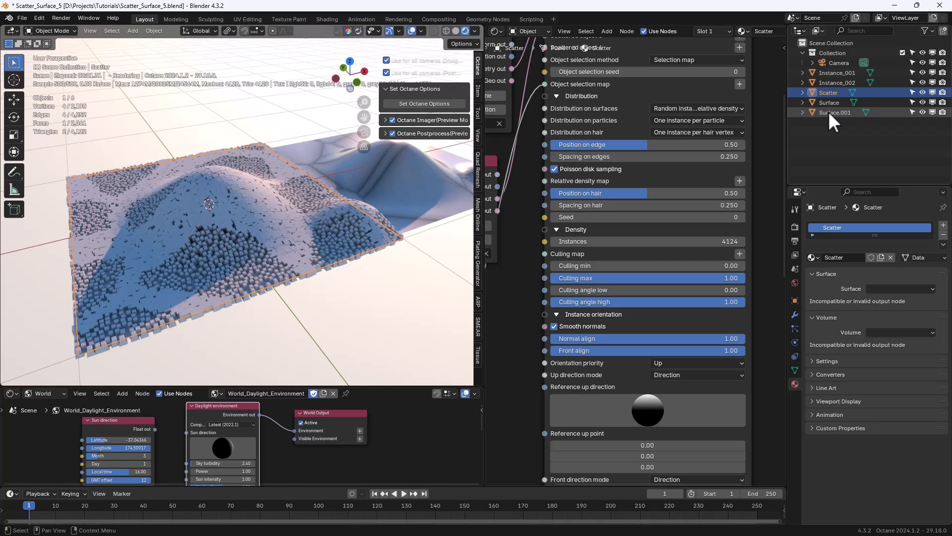
Change the Object Data node's object from Surface.001 back to Surface
{"action": "left_click", "coordinate": [583, 262]}
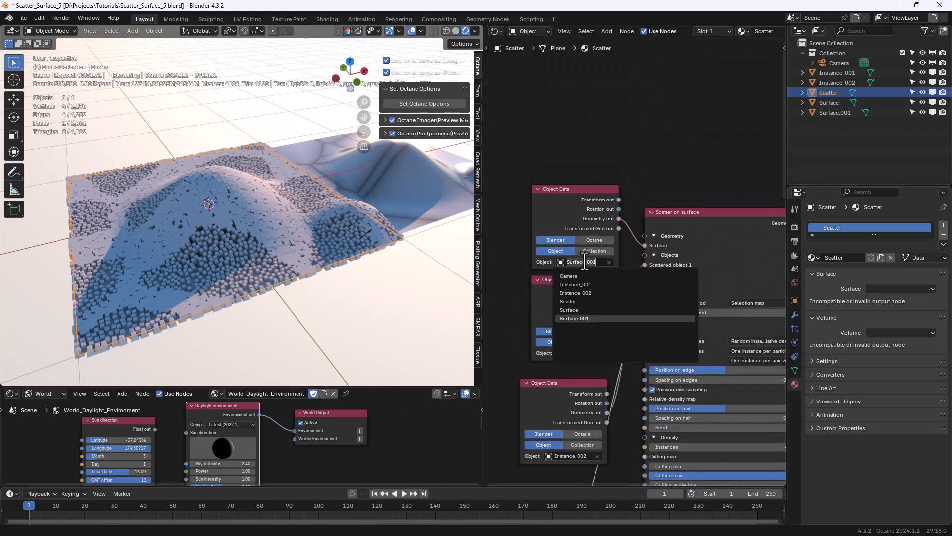
{"action": "left_click", "coordinate": [835, 112]}
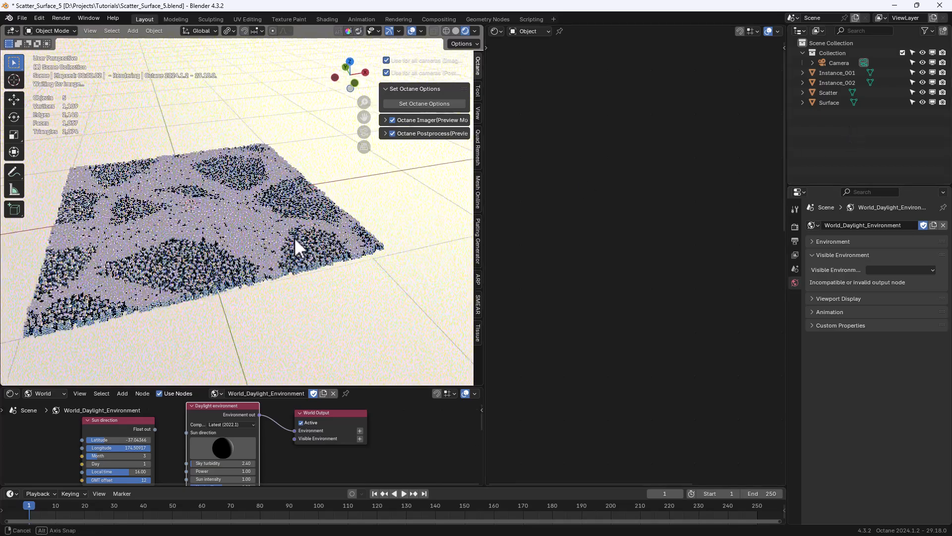
{"action": "left_click", "coordinate": [828, 102]}
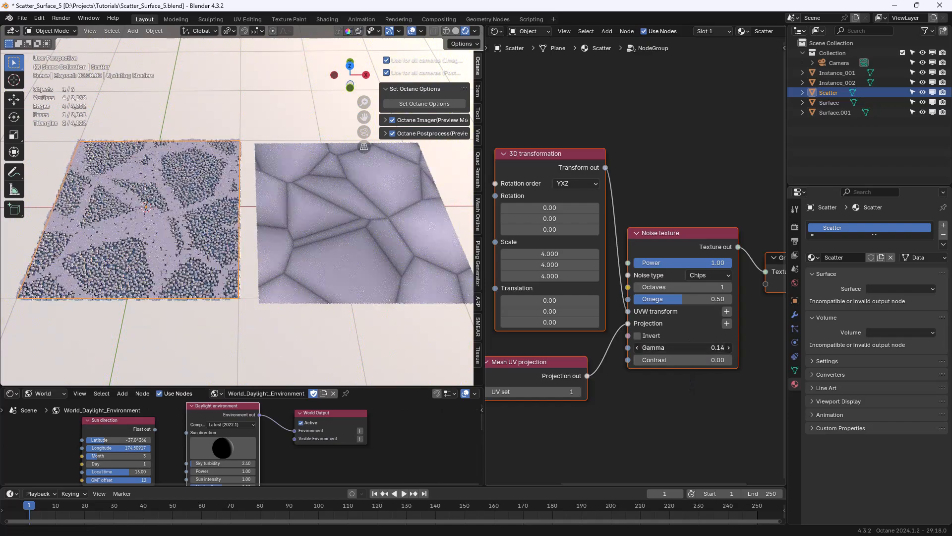
Invert the Chips noise texture and set its Contrast to 100
{"action": "left_click", "coordinate": [637, 336]}
{"action": "type", "text": "3.47"}
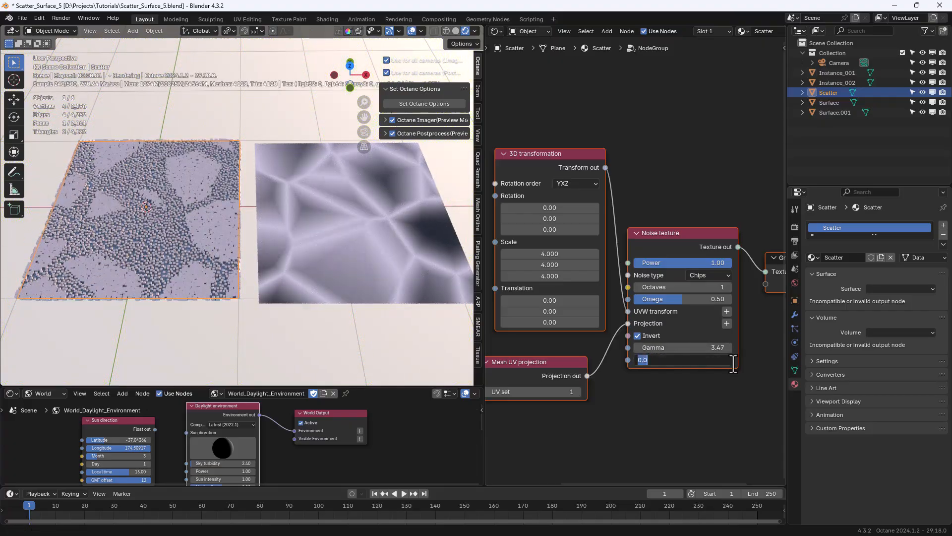
{"action": "type", "text": "100.00"}
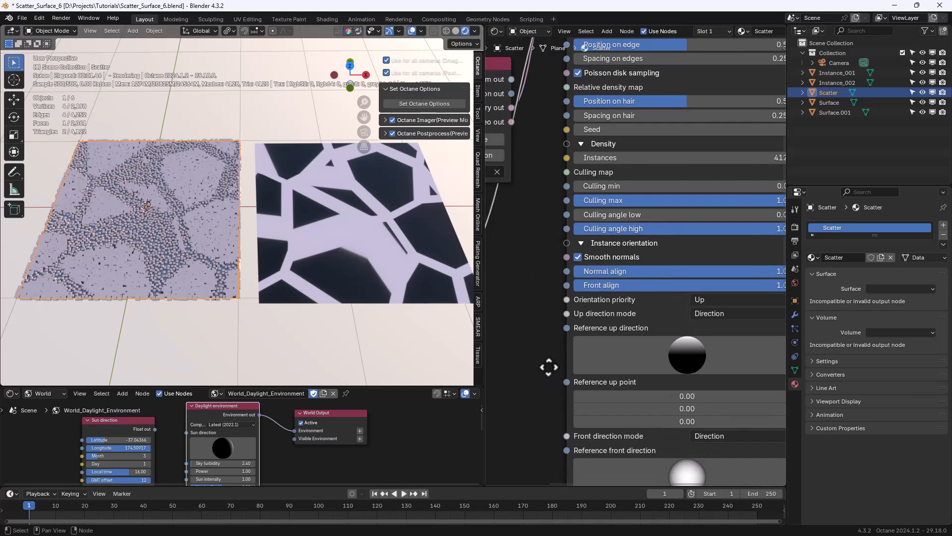
Try Randomized independent and coupled Scale modes on the Scatter on surface node
{"action": "scroll", "scroll_direction": "down", "scroll_amount": 3}
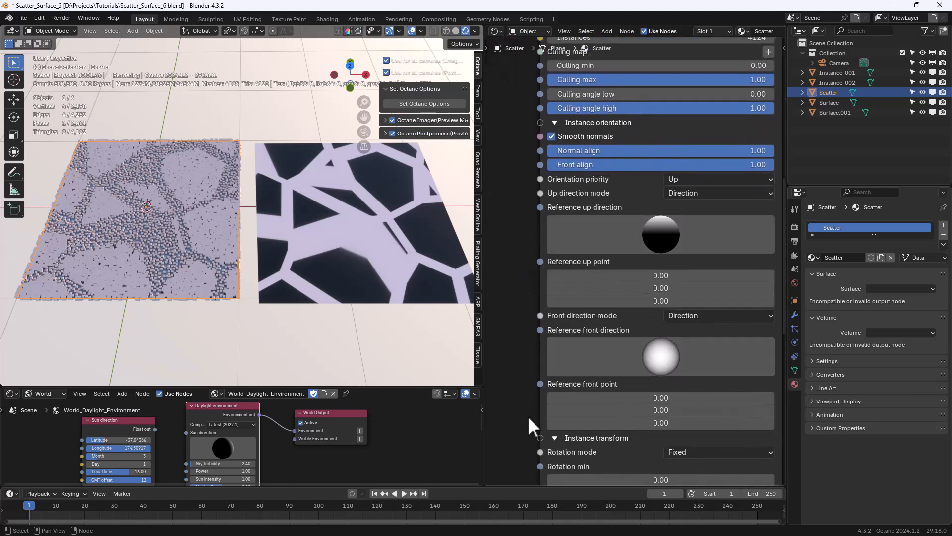
{"action": "scroll", "scroll_direction": "down", "scroll_amount": 3}
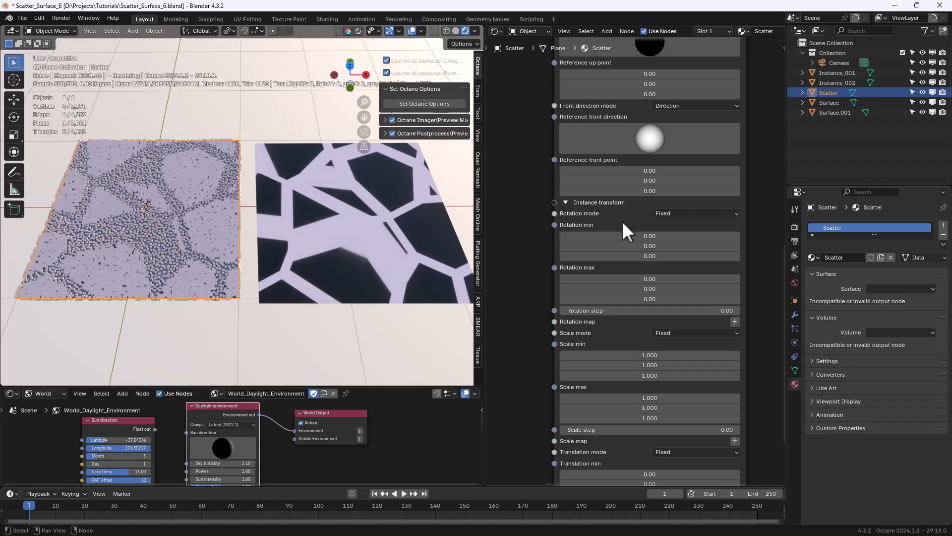
{"action": "scroll", "scroll_direction": "down", "scroll_amount": 3}
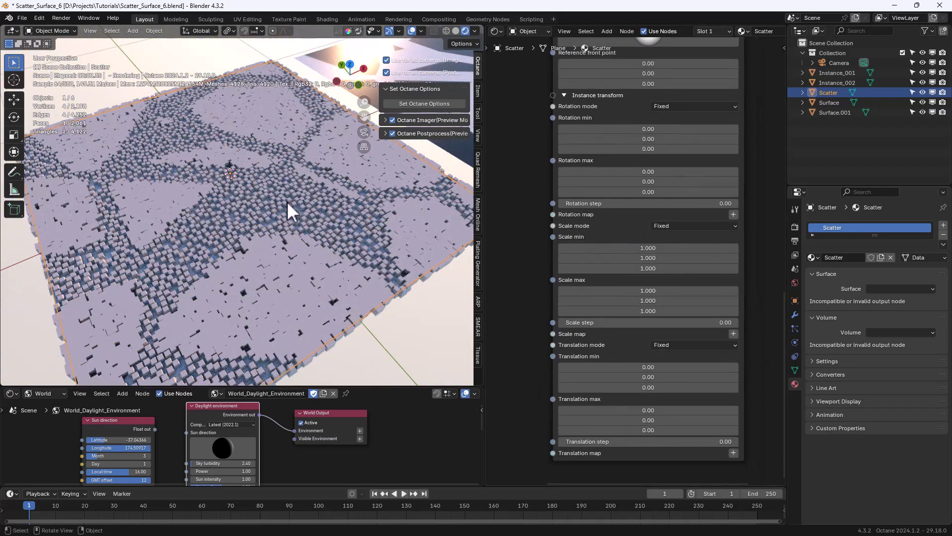
{"action": "left_click", "coordinate": [695, 225]}
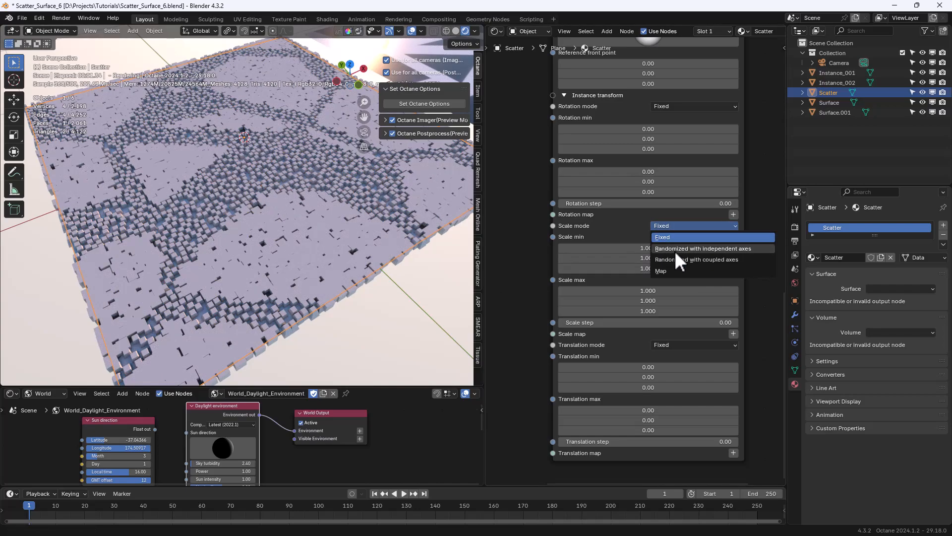
{"action": "left_click", "coordinate": [703, 248]}
{"action": "type", "text": "2.09"}
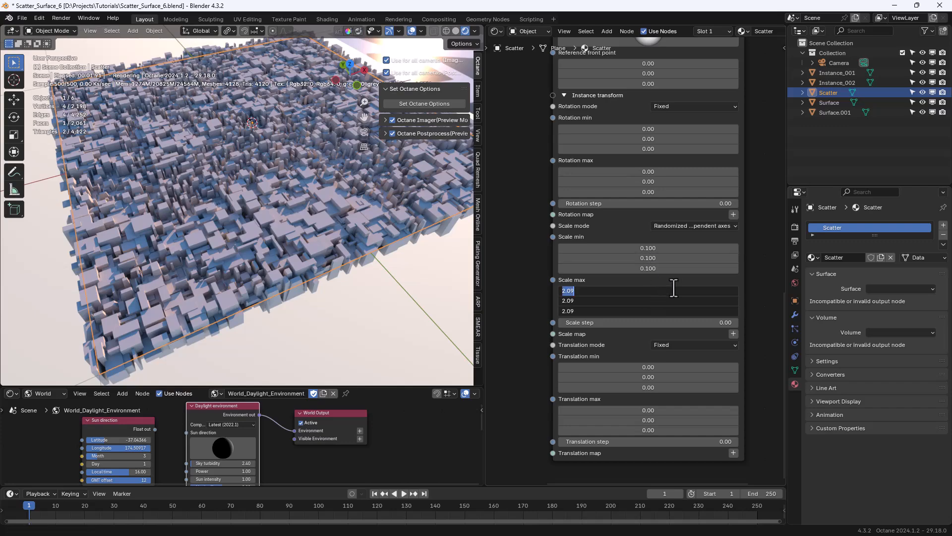
{"action": "left_click", "coordinate": [694, 226]}
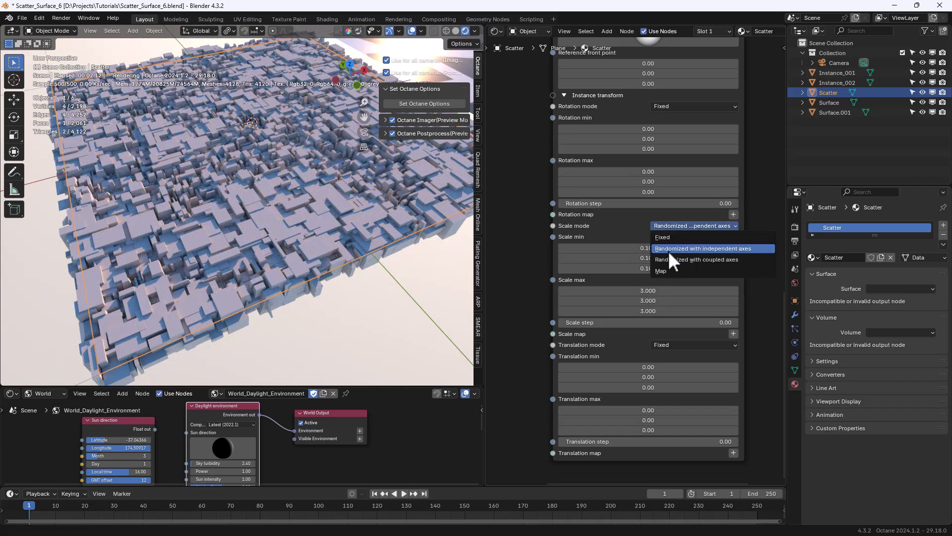
{"action": "left_click", "coordinate": [696, 259]}
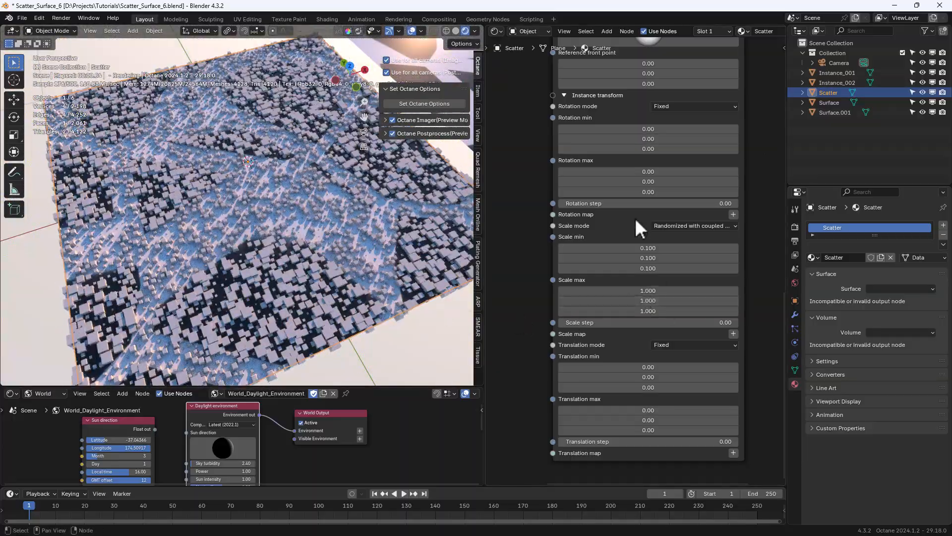
{"action": "left_click", "coordinate": [692, 225]}
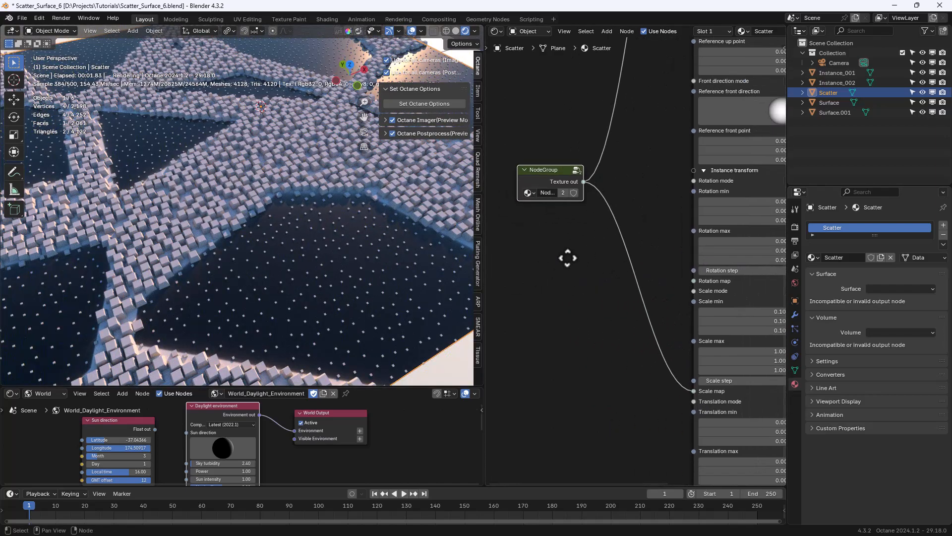
Inside the noise NodeGroup, adjust Gamma to about 3.83 and enter 2 for Contrast
{"action": "double_click", "coordinate": [546, 169]}
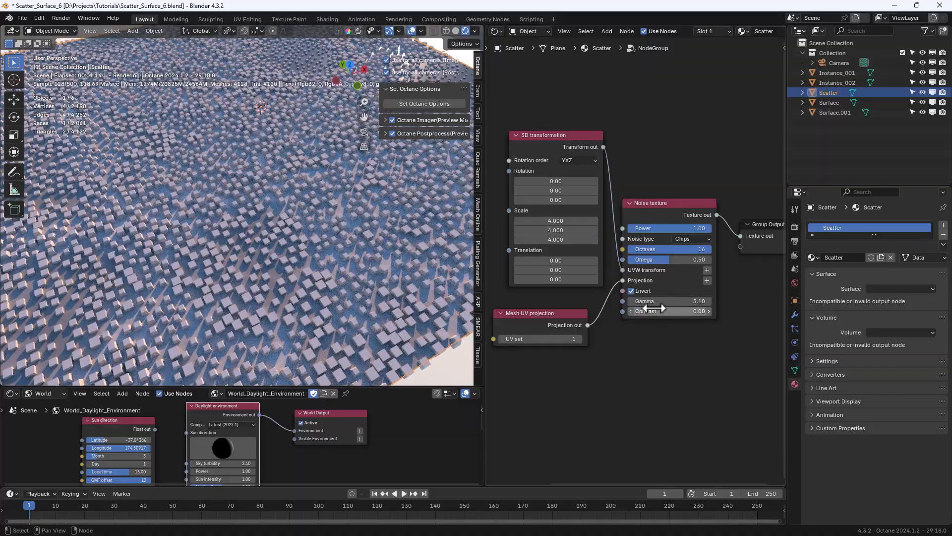
{"action": "left_click_drag", "start_coordinate": [687, 301], "coordinate": [661, 300]}
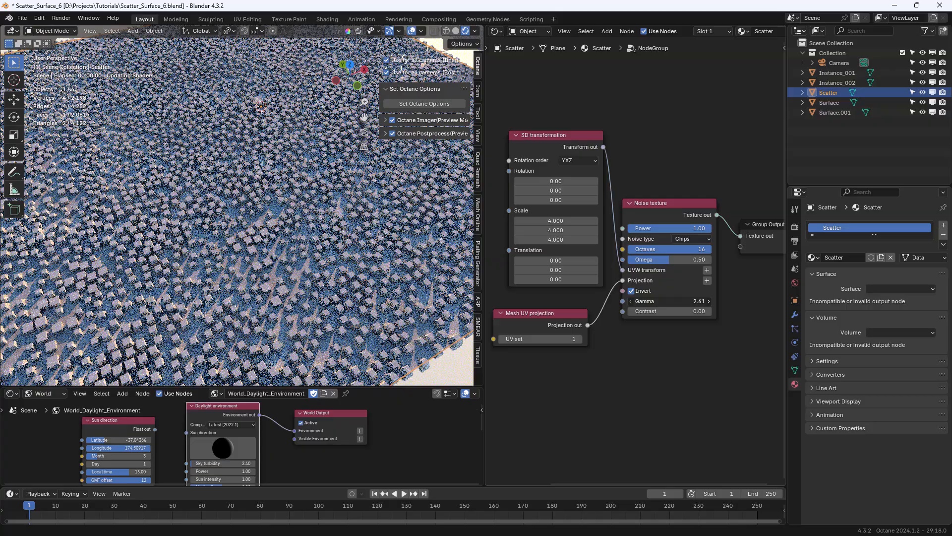
{"action": "left_click", "coordinate": [646, 311]}
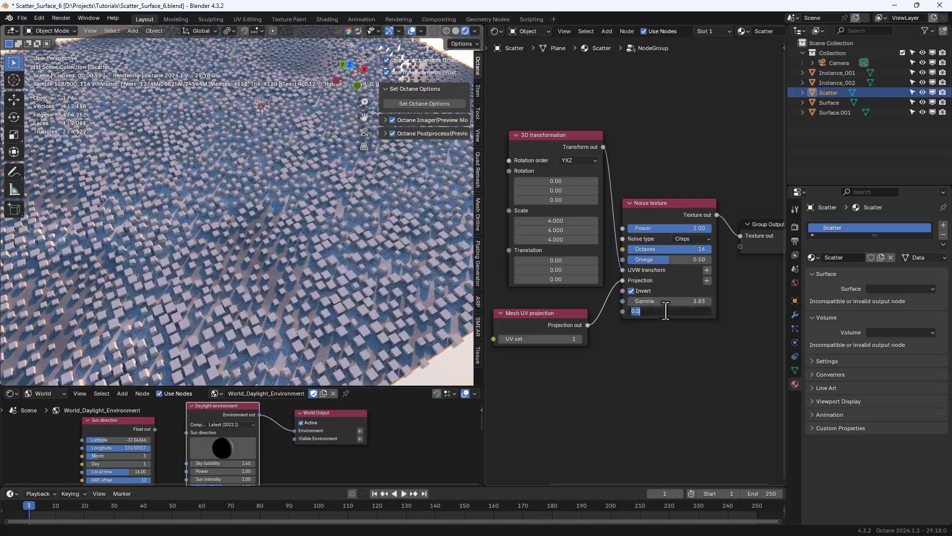
{"action": "type", "text": "24"}
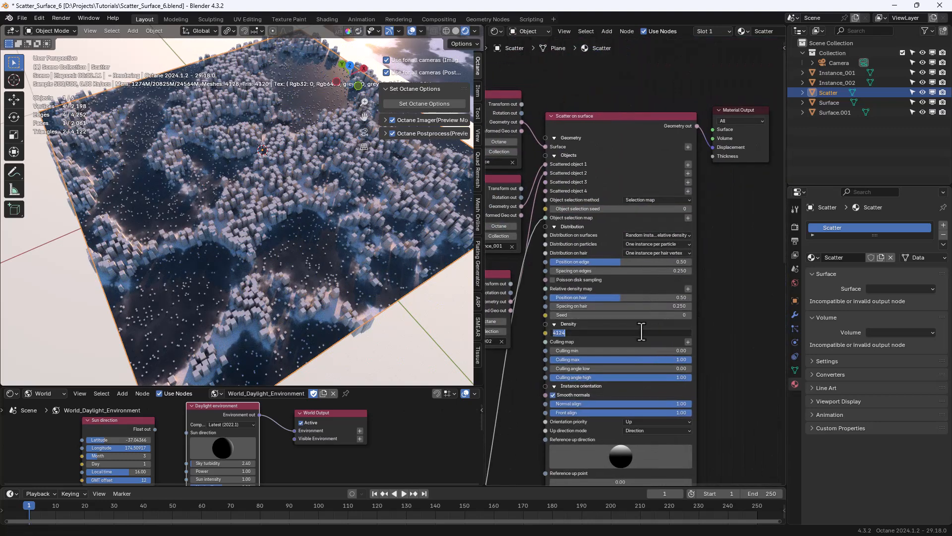
Set the scatter Density to 10000 and enter 2 in the following field
{"action": "type", "text": "10000"}
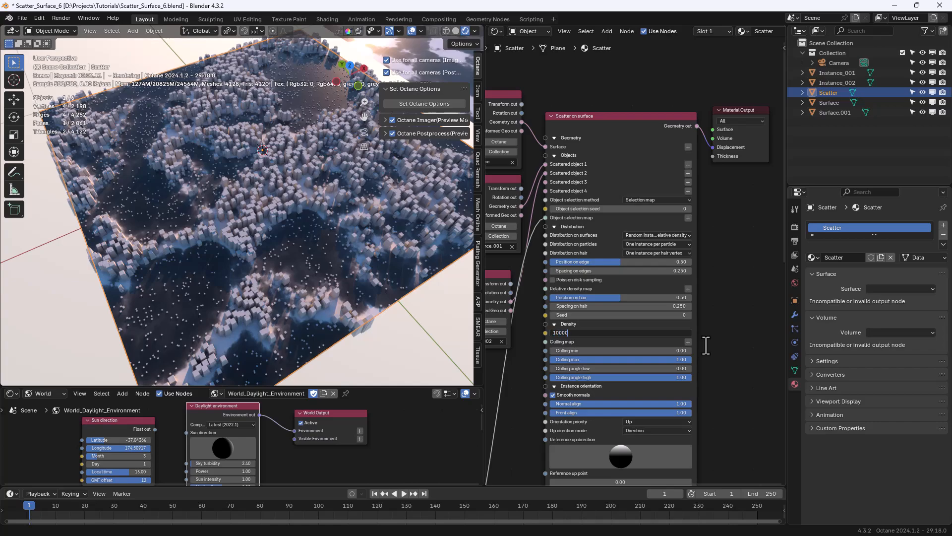
{"action": "type", "text": "2"}
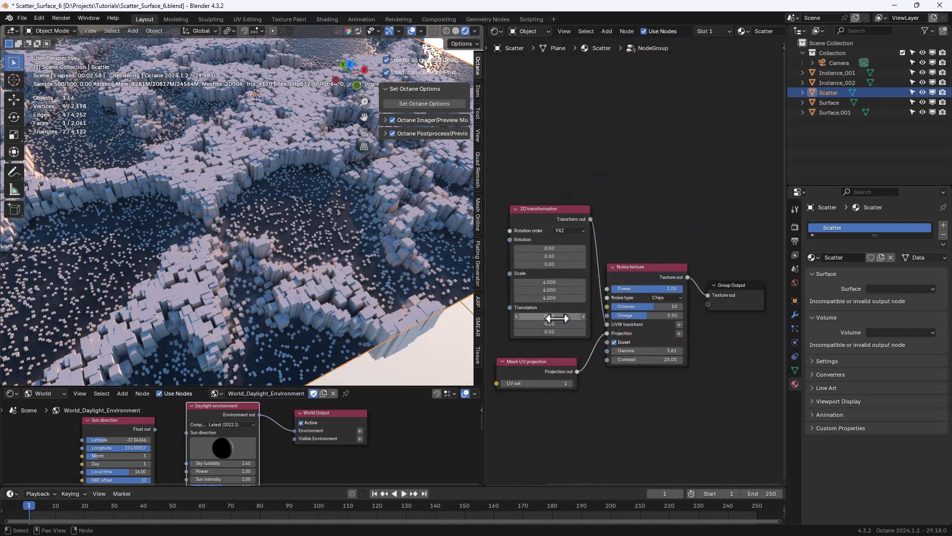
{"action": "left_click_drag", "start_coordinate": [549, 316], "coordinate": [565, 316]}
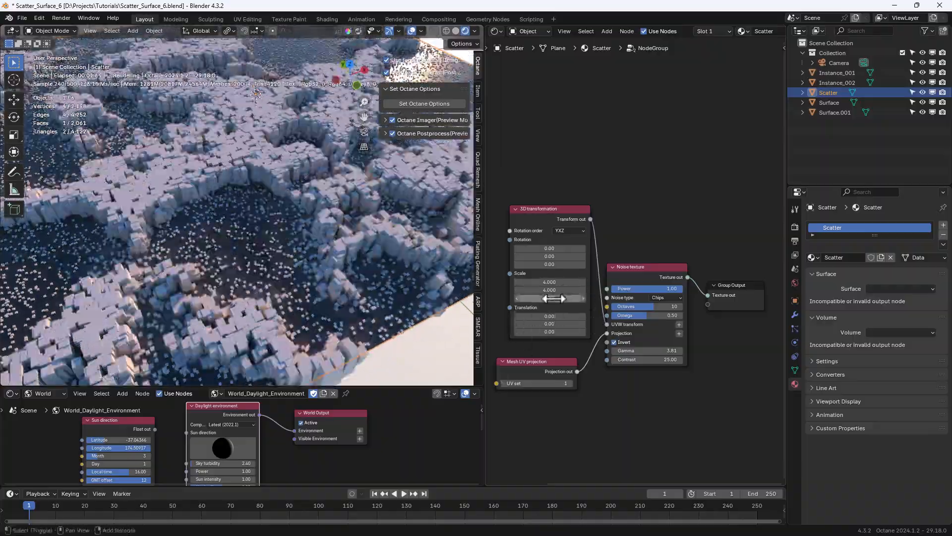
{"action": "left_click_drag", "start_coordinate": [550, 289], "coordinate": [565, 290]}
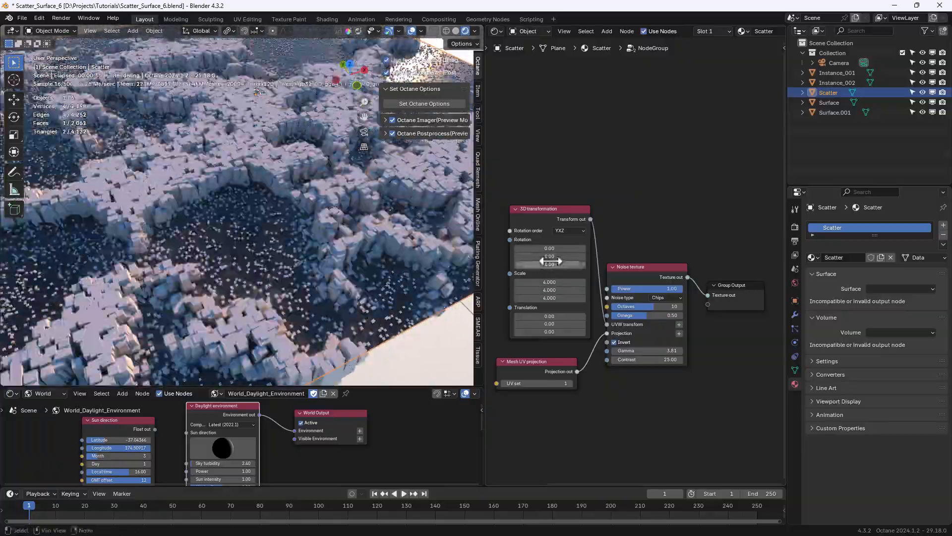
{"action": "left_click_drag", "start_coordinate": [548, 256], "coordinate": [559, 256]}
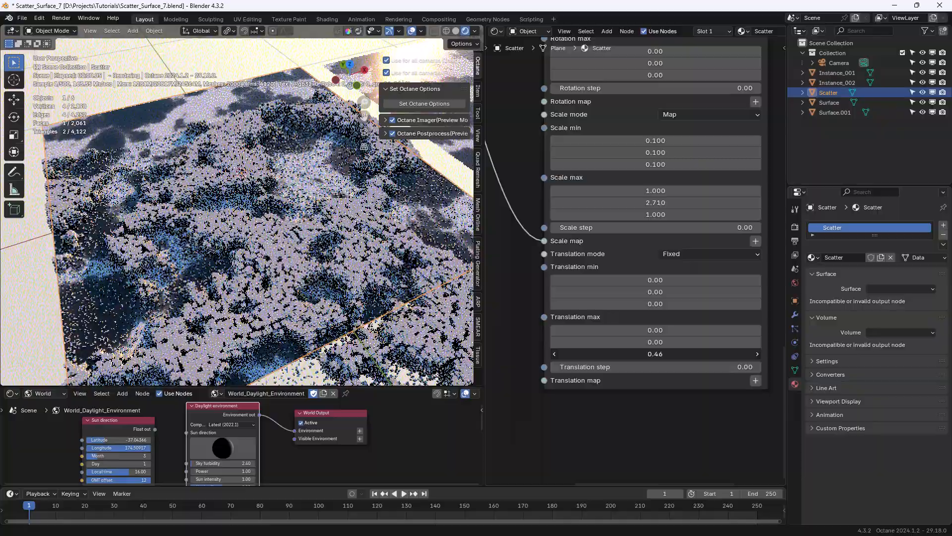
Set Translation mode to Randomized with coupled axes and Translation max Y to 0.5
{"action": "left_click", "coordinate": [709, 254]}
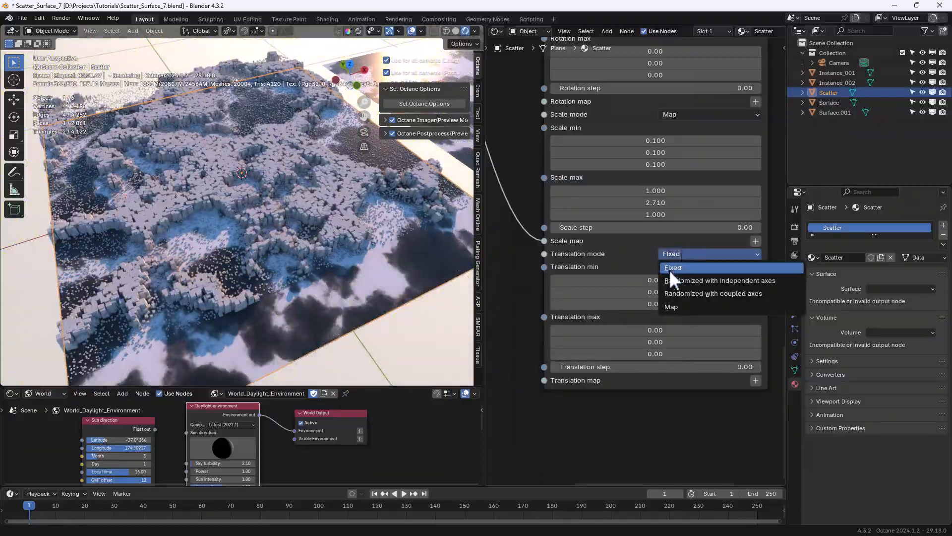
{"action": "left_click", "coordinate": [719, 280]}
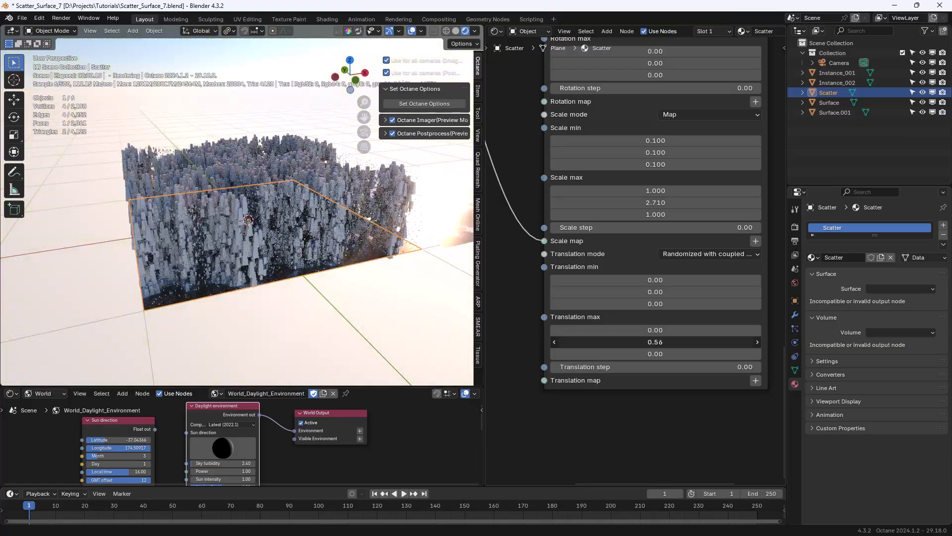
{"action": "left_click_drag", "start_coordinate": [655, 341], "coordinate": [655, 341]}
{"action": "type", "text": "0.5"}
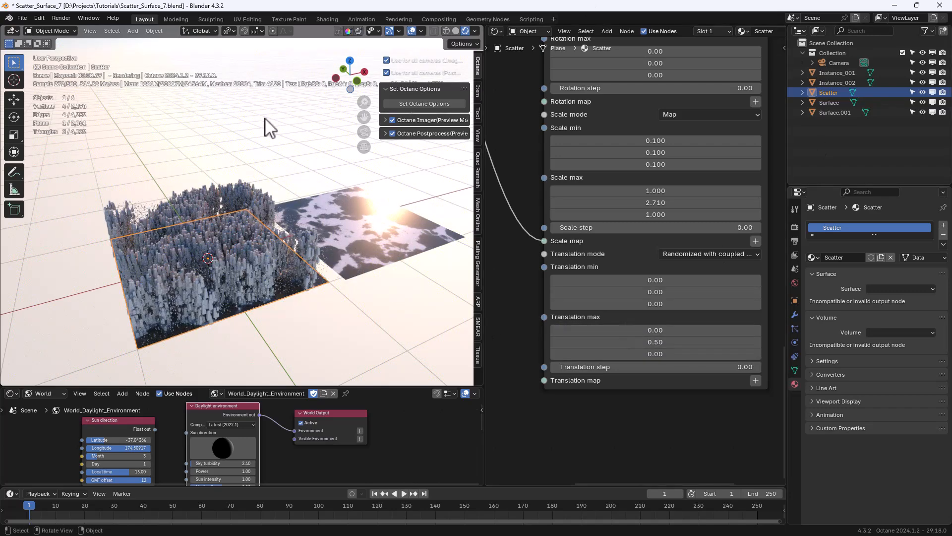
{"action": "left_click", "coordinate": [709, 253]}
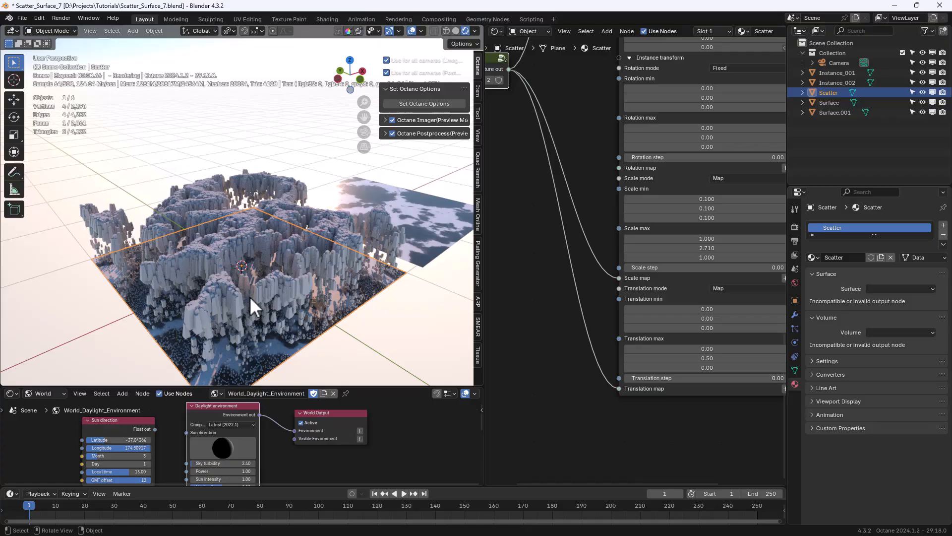
Orbit around the terrain and lower the cubes' minimum translation offset
{"action": "left_click_drag", "start_coordinate": [252, 306], "coordinate": [289, 286]}
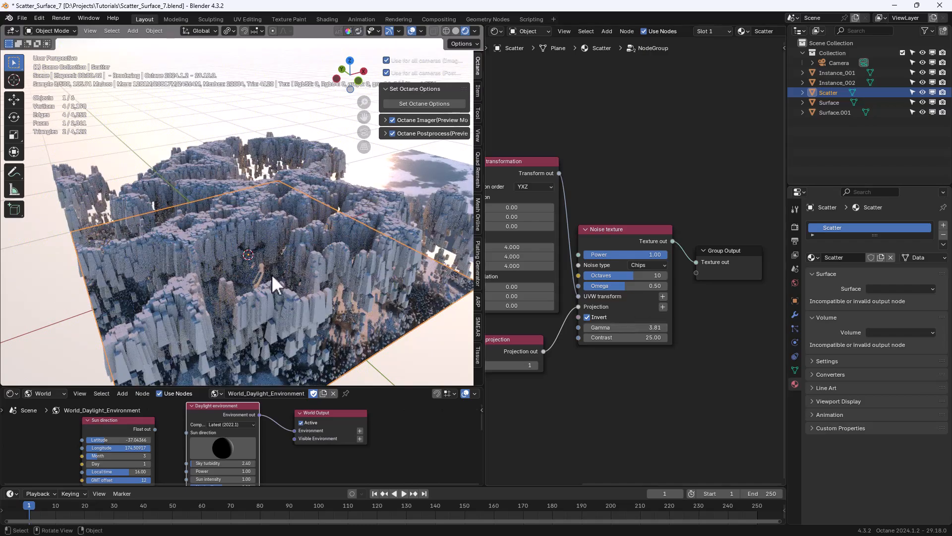
{"action": "left_click_drag", "start_coordinate": [273, 279], "coordinate": [316, 289]}
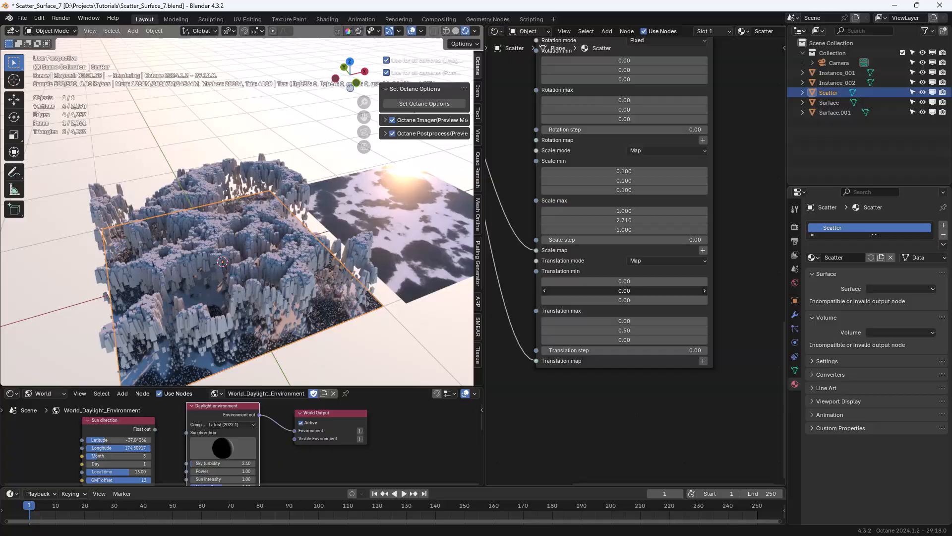
{"action": "left_click_drag", "start_coordinate": [607, 290], "coordinate": [644, 290]}
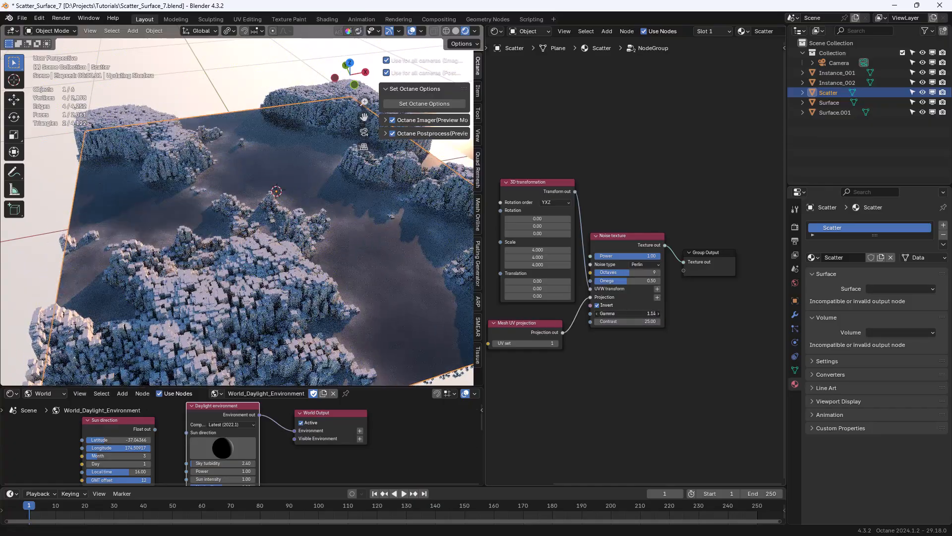
Lower the noise Gamma, try other noise types, and settle on the Chips type
{"action": "left_click_drag", "start_coordinate": [625, 313], "coordinate": [635, 313]}
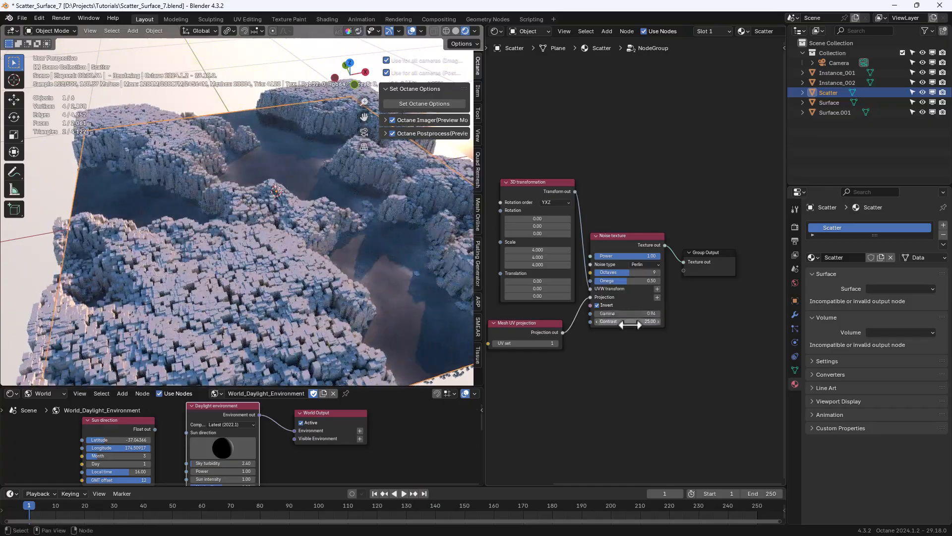
{"action": "left_click", "coordinate": [643, 264]}
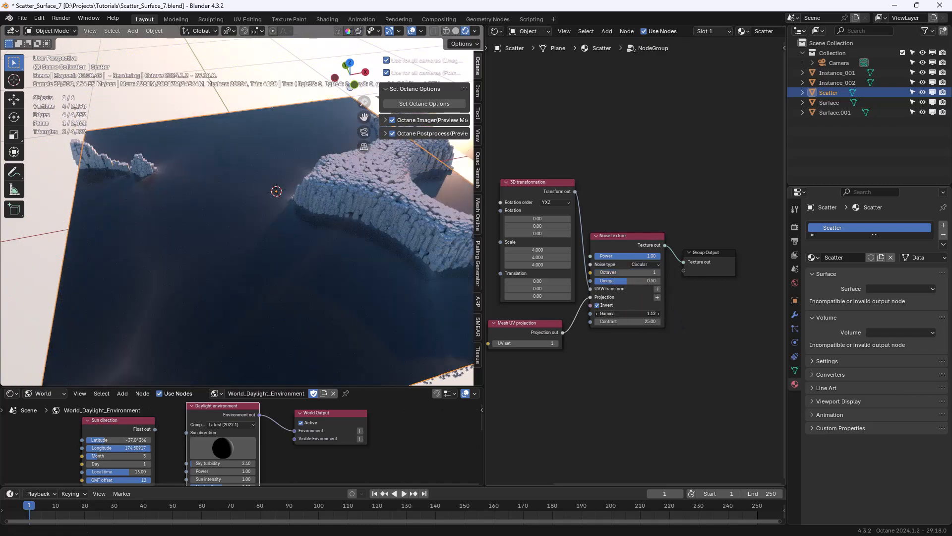
{"action": "left_click", "coordinate": [627, 313]}
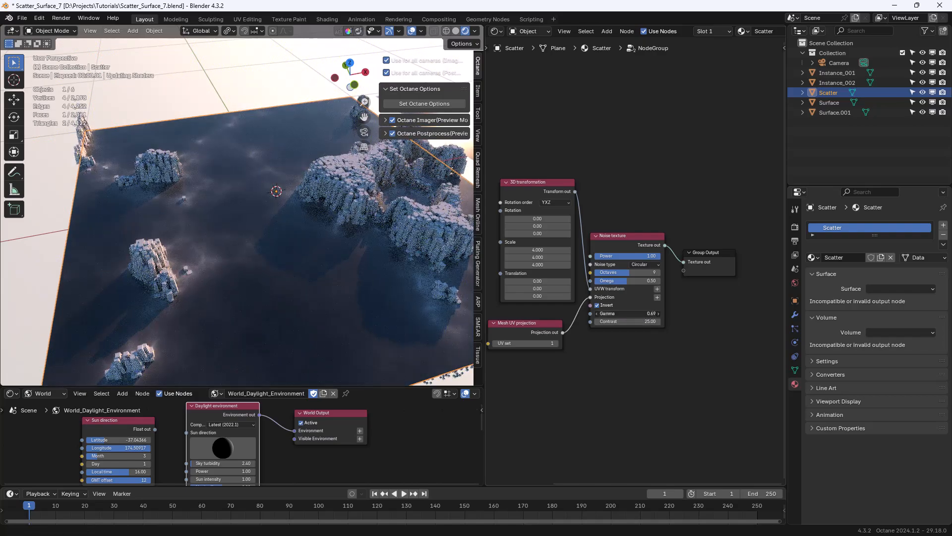
{"action": "left_click", "coordinate": [627, 264]}
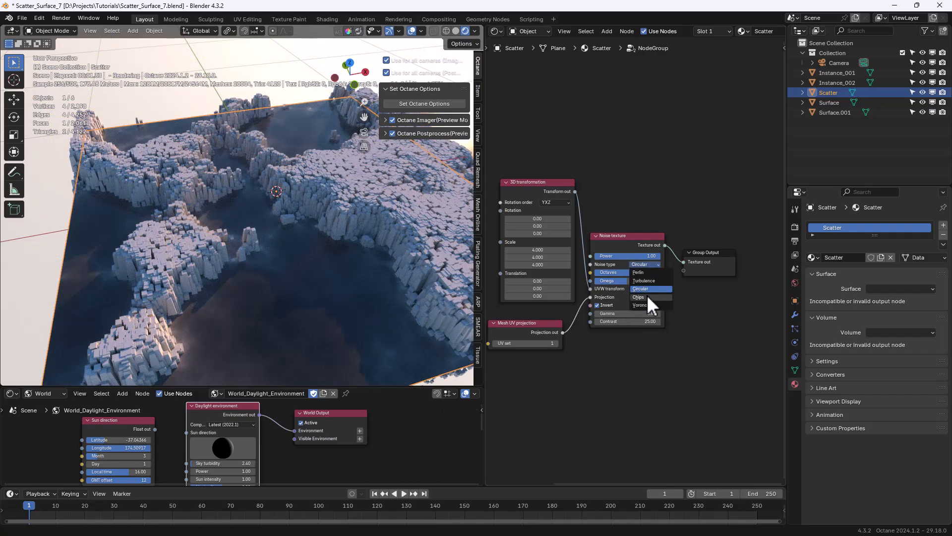
{"action": "left_click", "coordinate": [638, 297]}
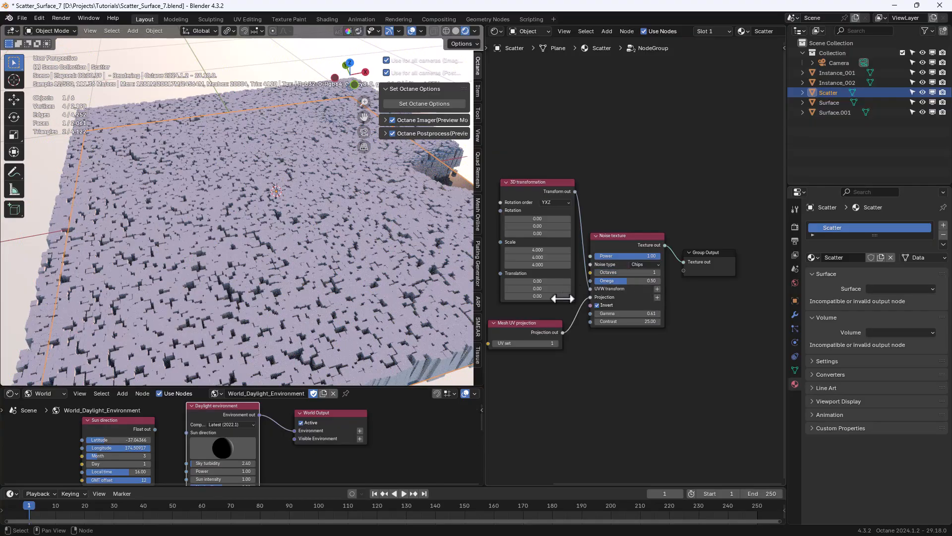
{"action": "left_click_drag", "start_coordinate": [607, 313], "coordinate": [644, 313]}
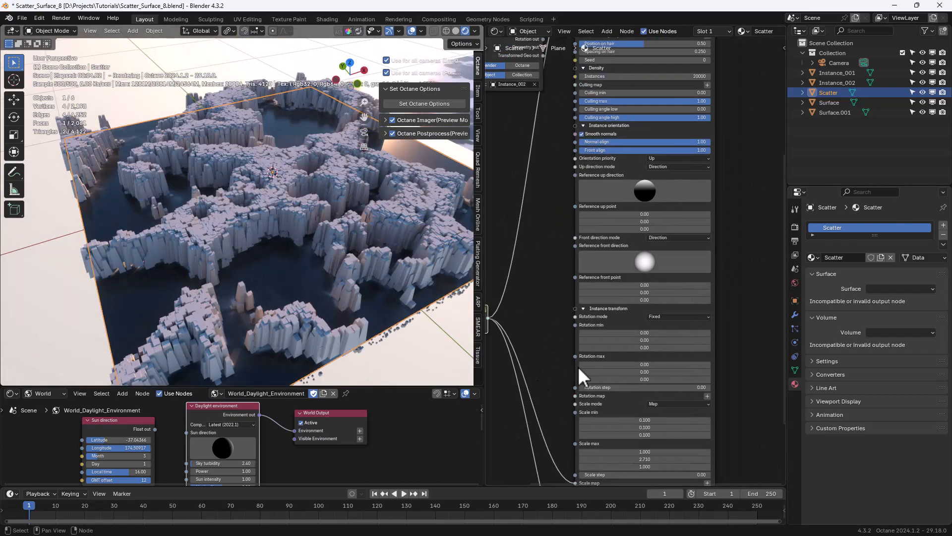
Switch the cube rotation mode to Randomized with coupled axes
{"action": "scroll", "scroll_direction": "down", "scroll_amount": 3}
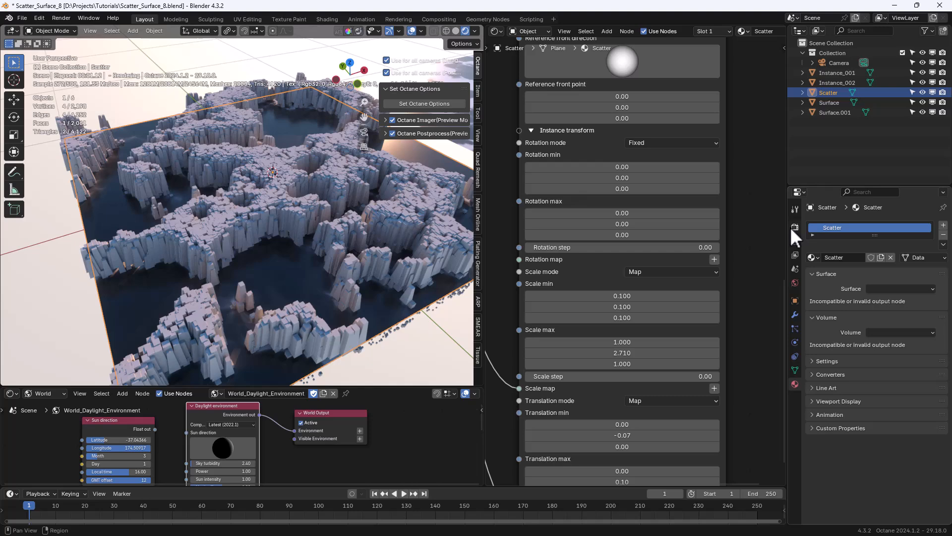
{"action": "left_click", "coordinate": [794, 227]}
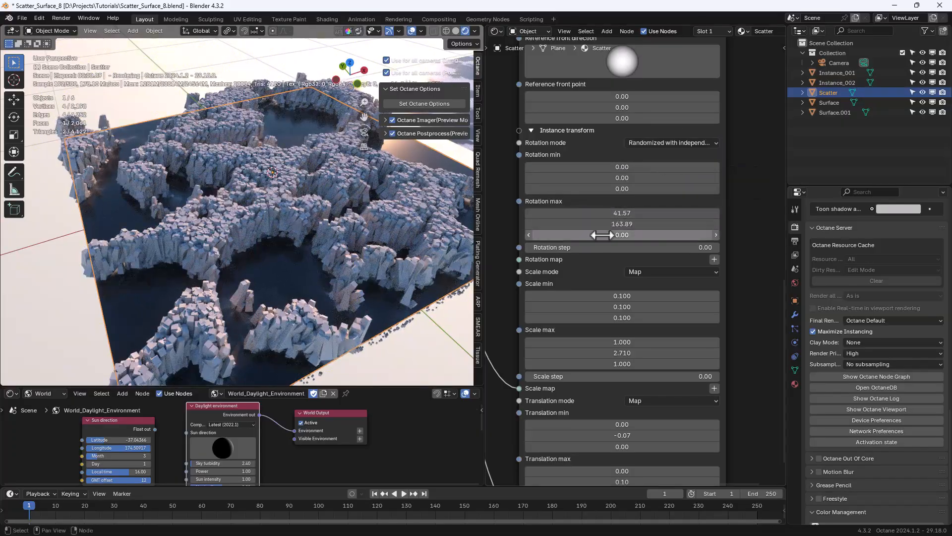
{"action": "left_click", "coordinate": [670, 142]}
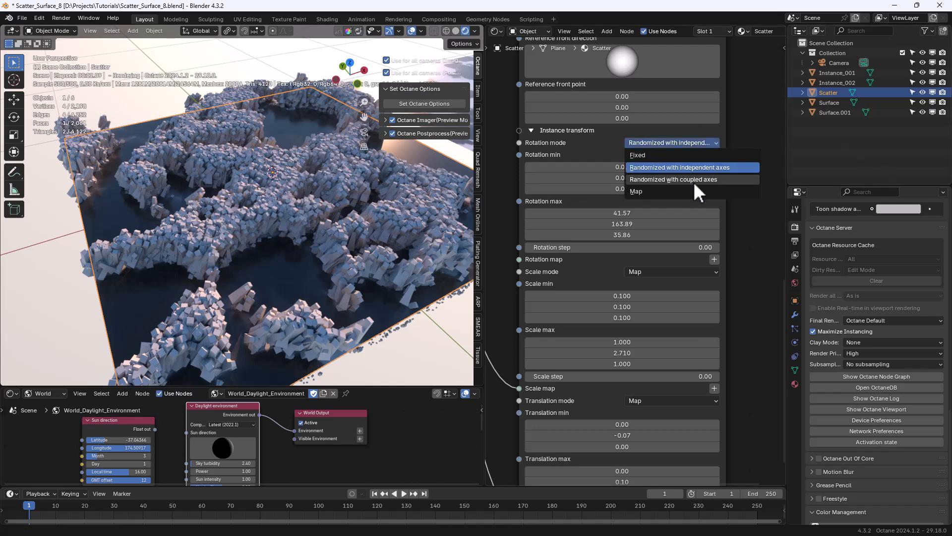
{"action": "left_click", "coordinate": [673, 179]}
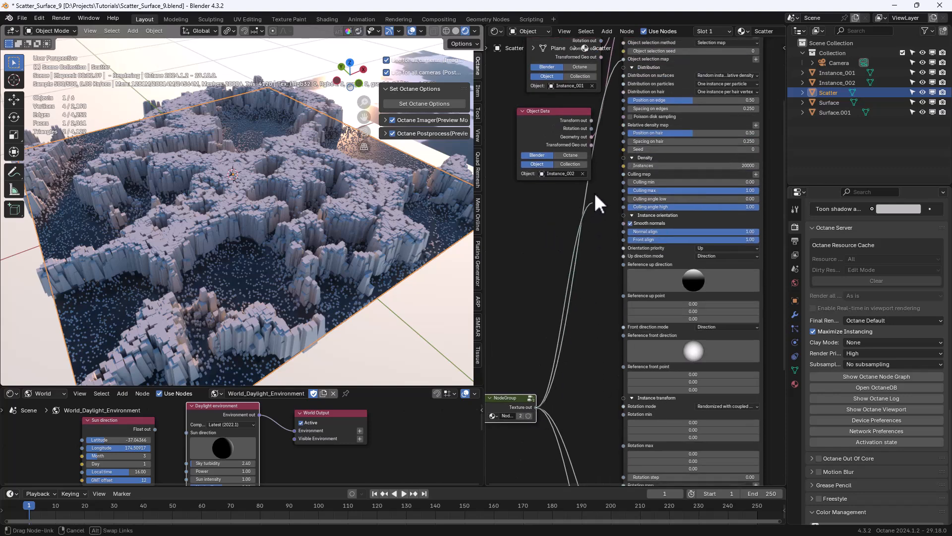
{"action": "left_click", "coordinate": [726, 75]}
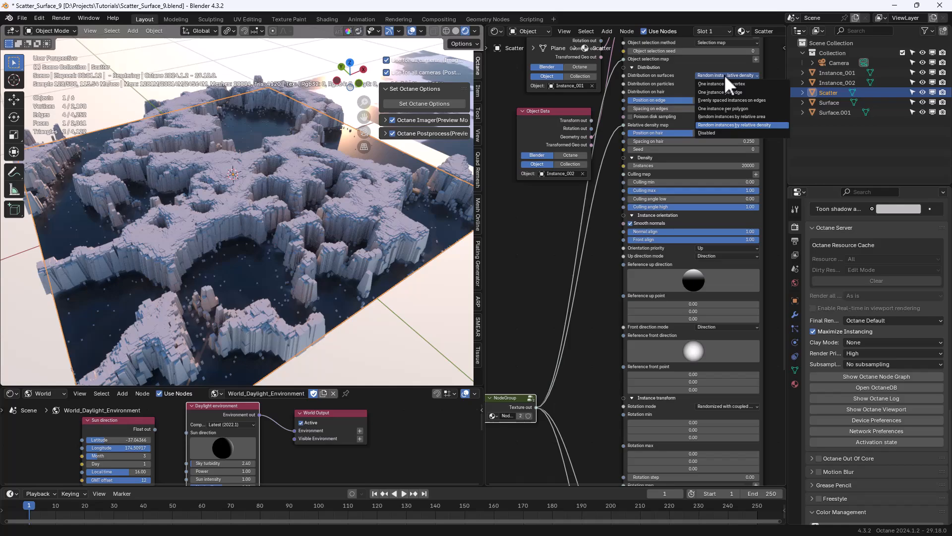
{"action": "left_click", "coordinate": [727, 83]}
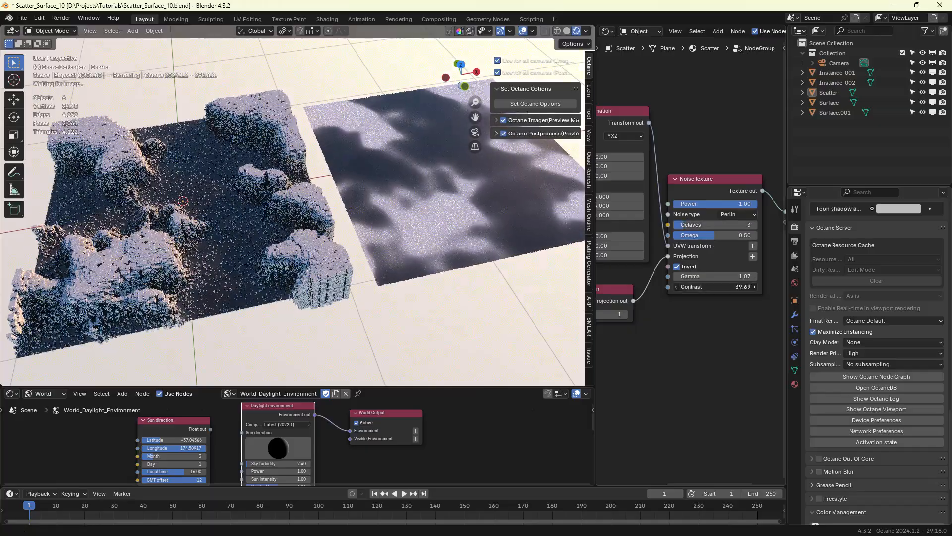
Change the NodeGroup's noise type to Turbulence
{"action": "left_click", "coordinate": [735, 213]}
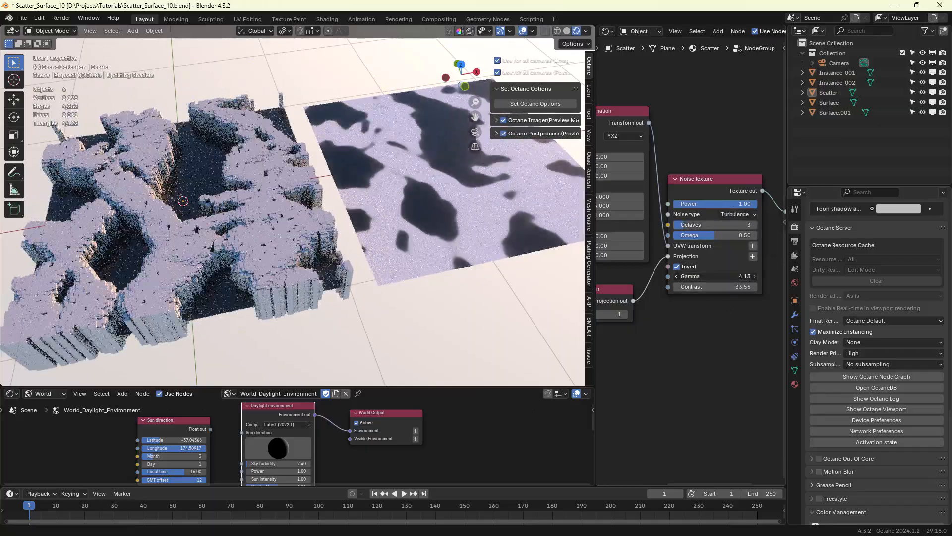